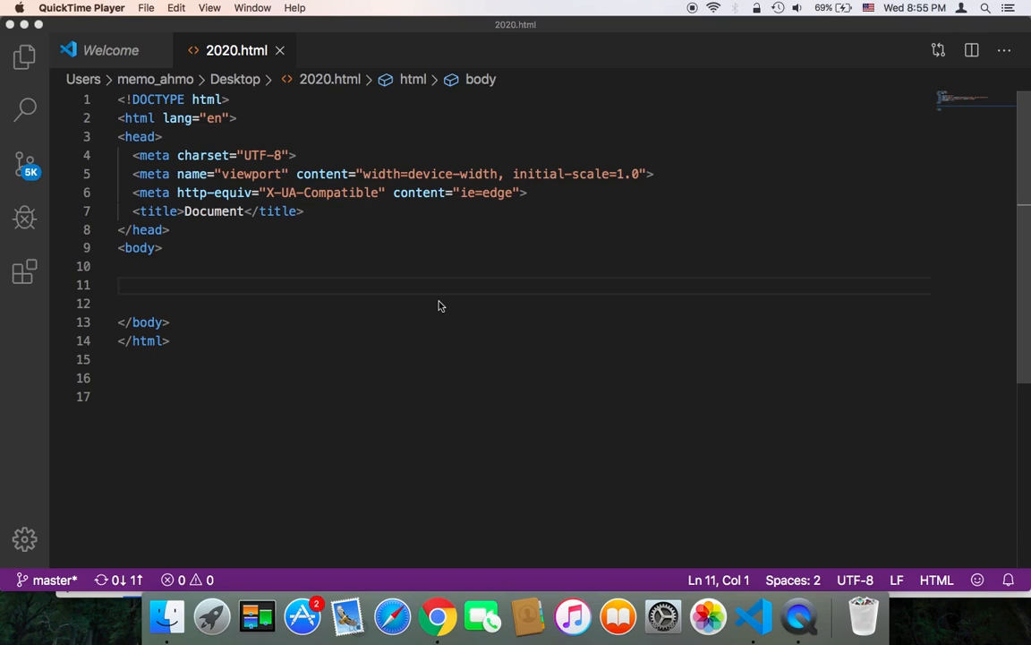
mouse_move(252, 297)
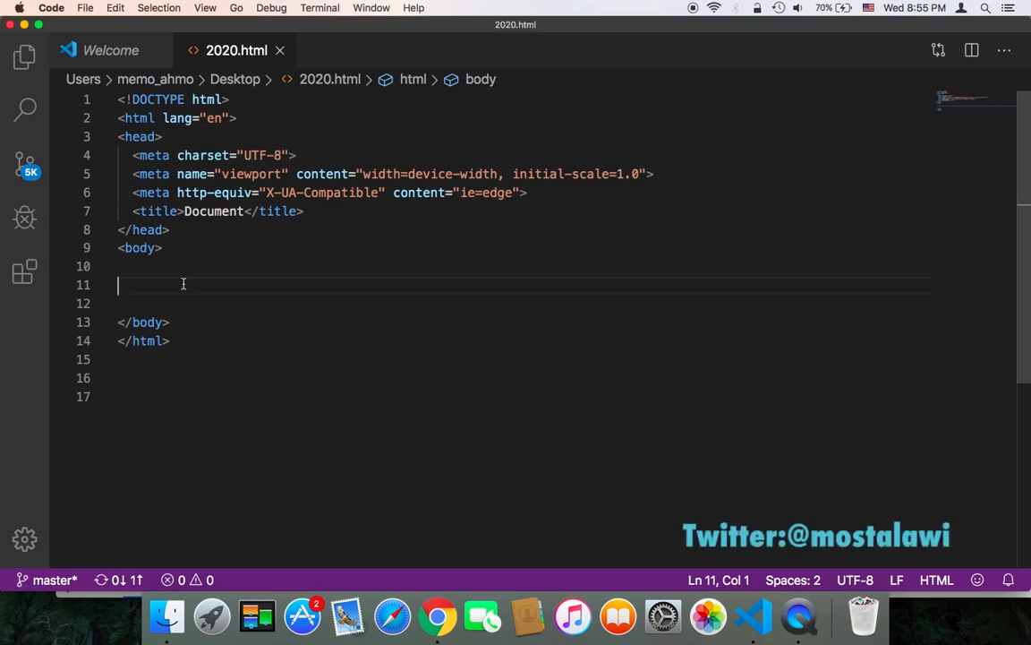
Add blank lines in the body and an empty script block via autocomplete
text(<)
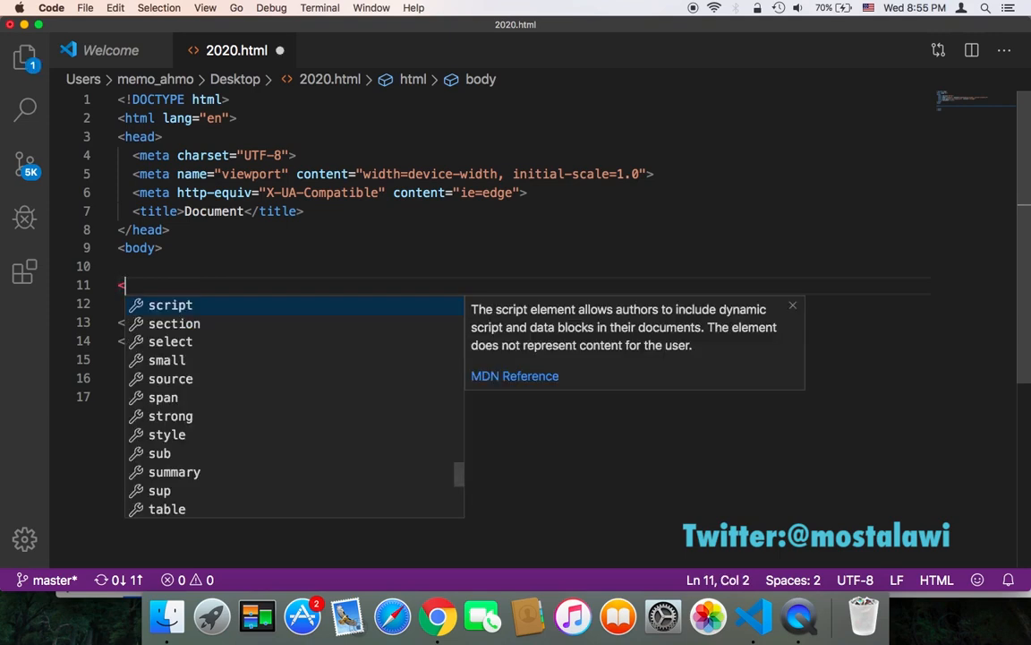
text(div)
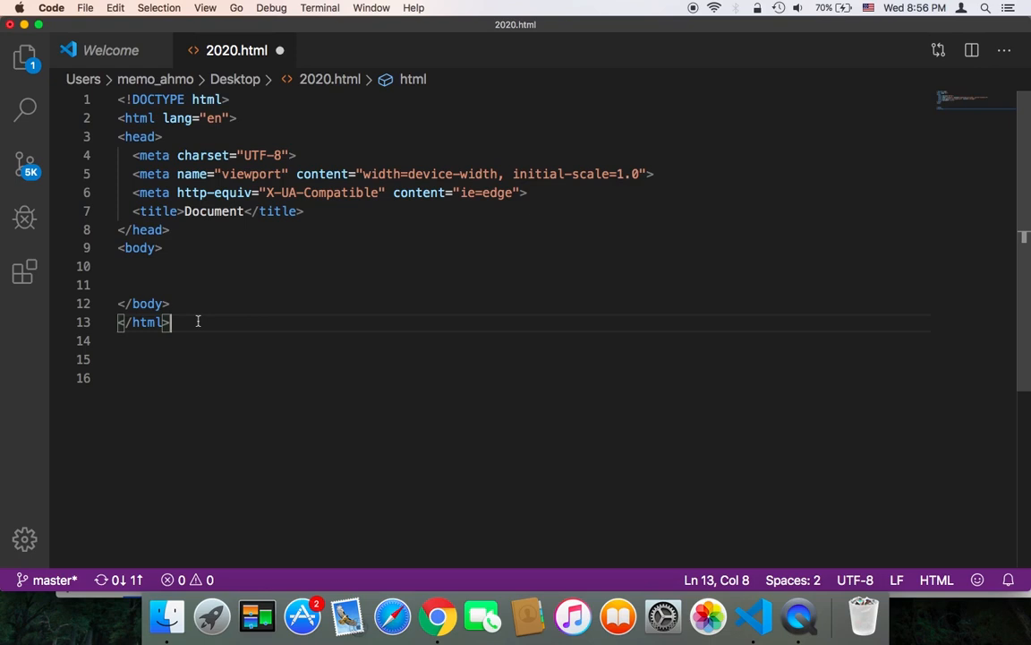
key(Enter)
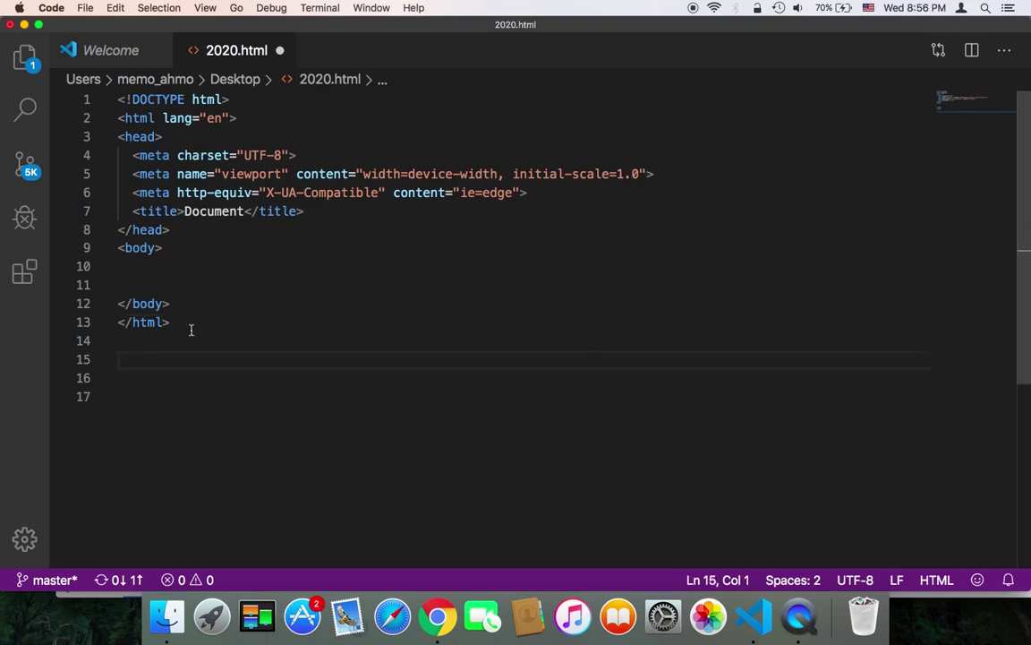
text(<s)
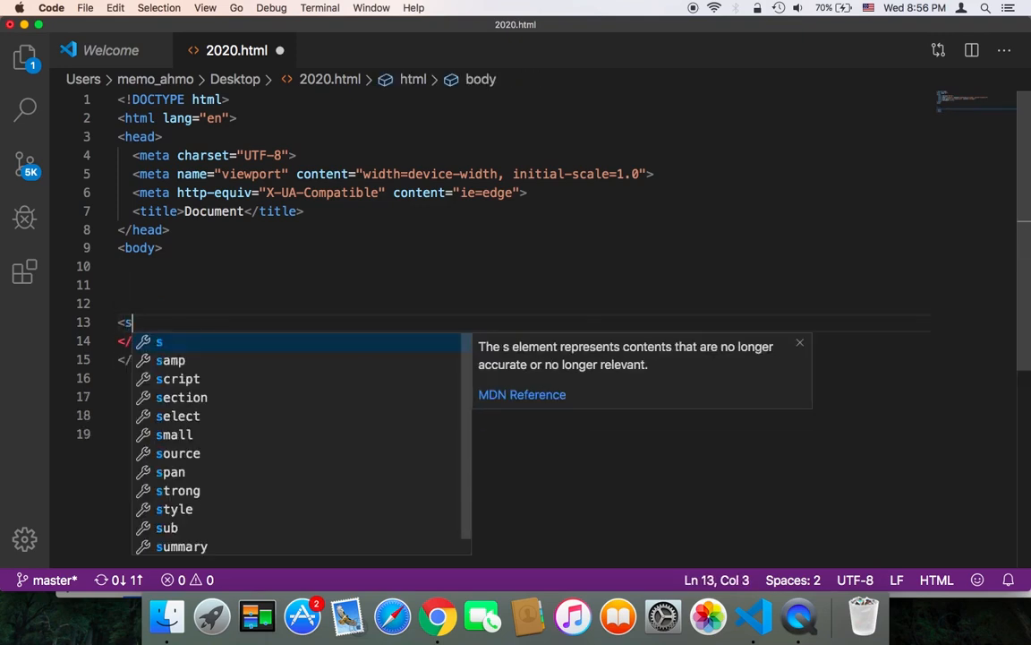
text(cript)
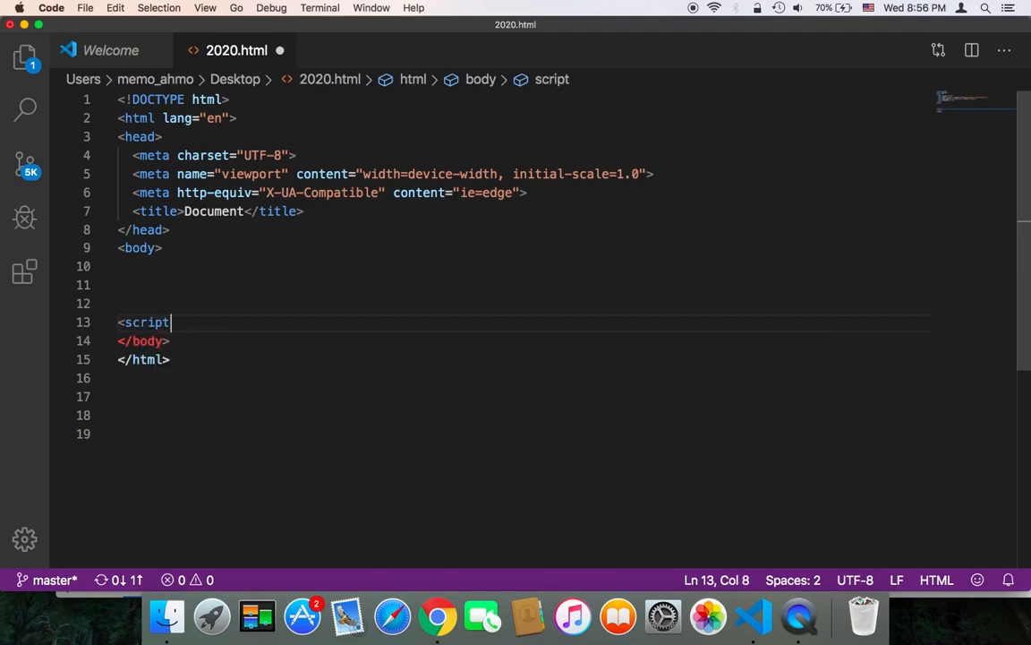
text(>)
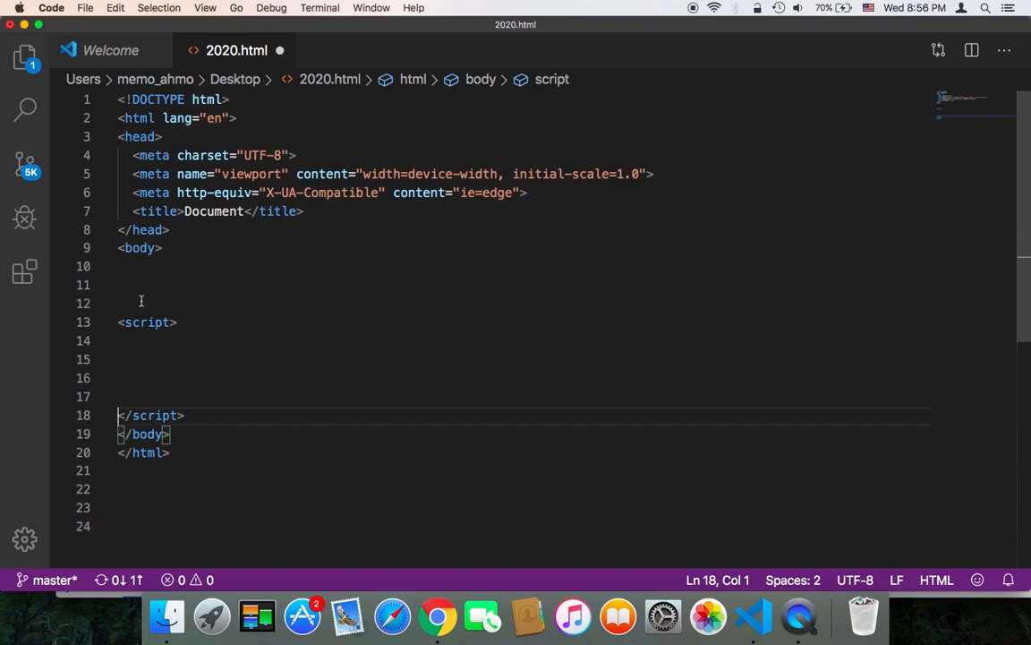
Type a <red-apple> element on the empty line above the script
click(119, 285)
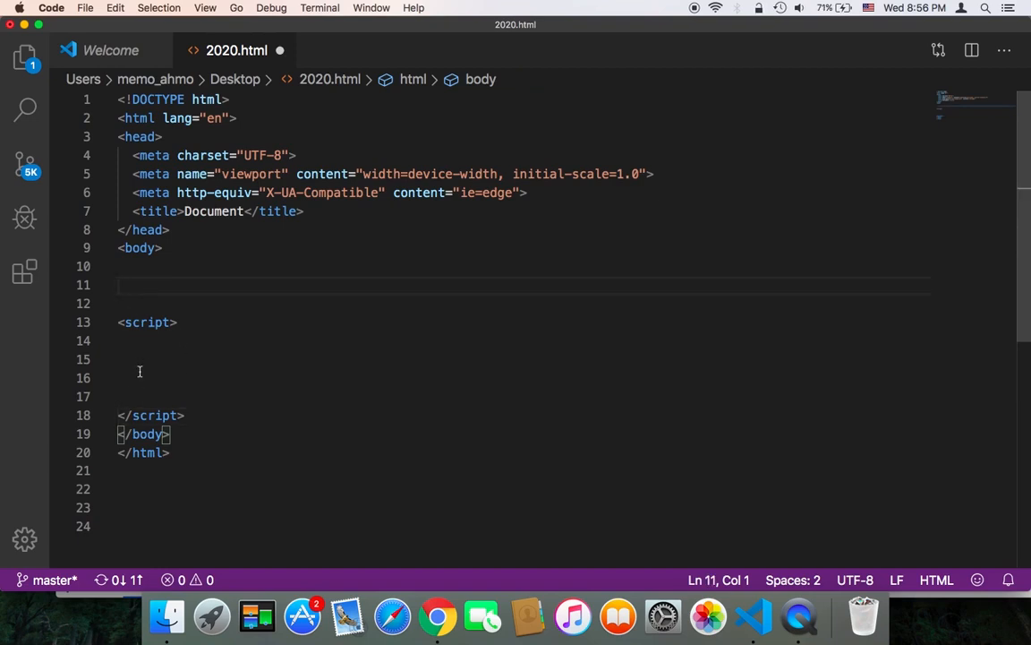
text(s)
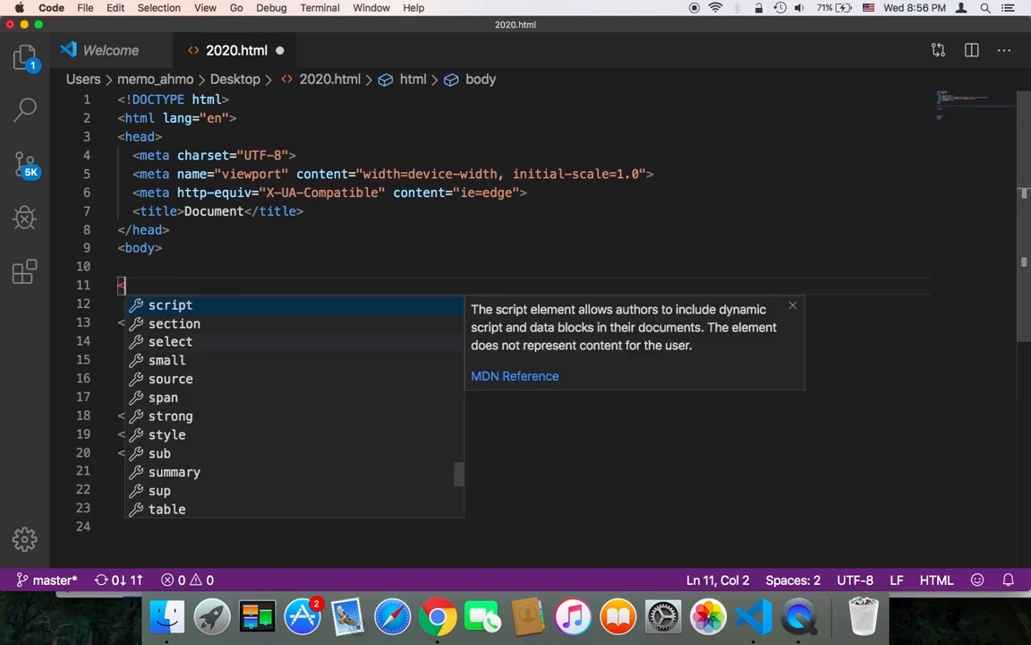
text(<red-ap)
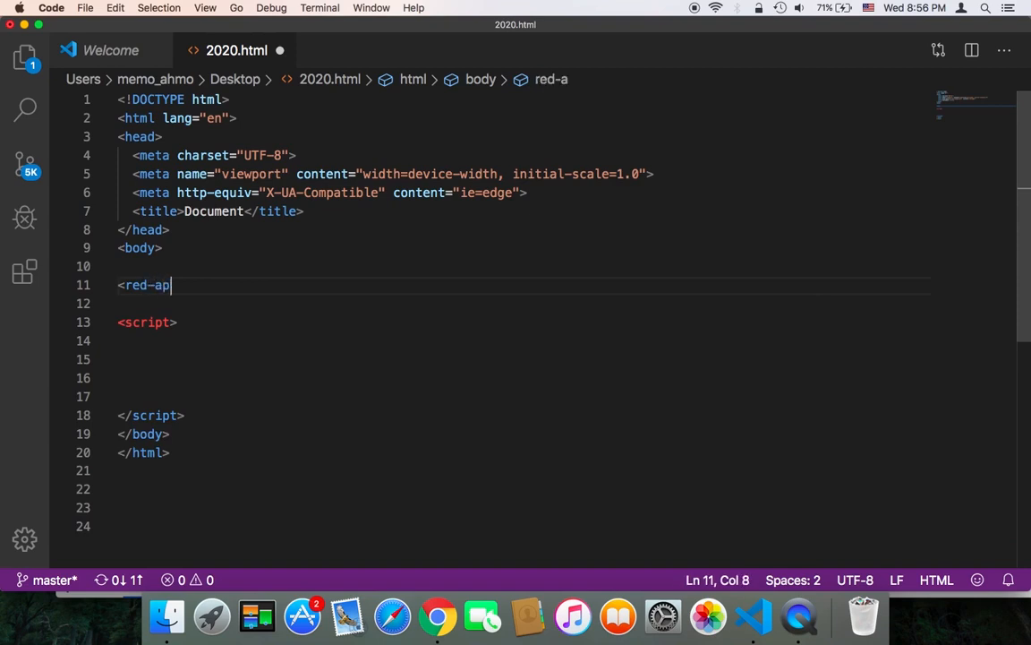
text(ple></red-apple> -->)
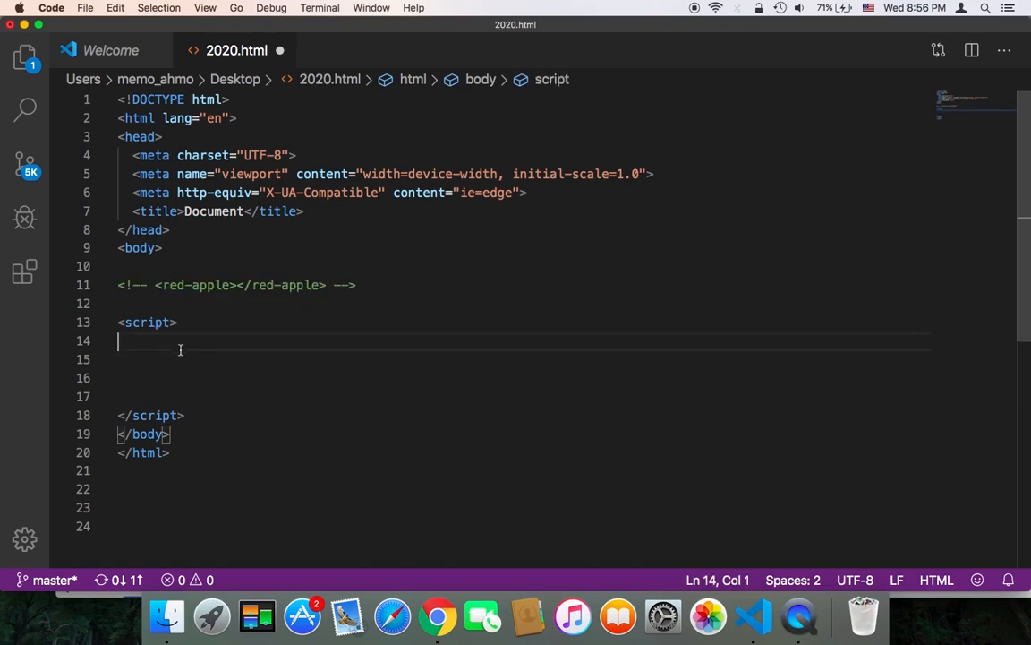
Write class RedApple extends HTMLElement with a constructor calling super()
text(cl)
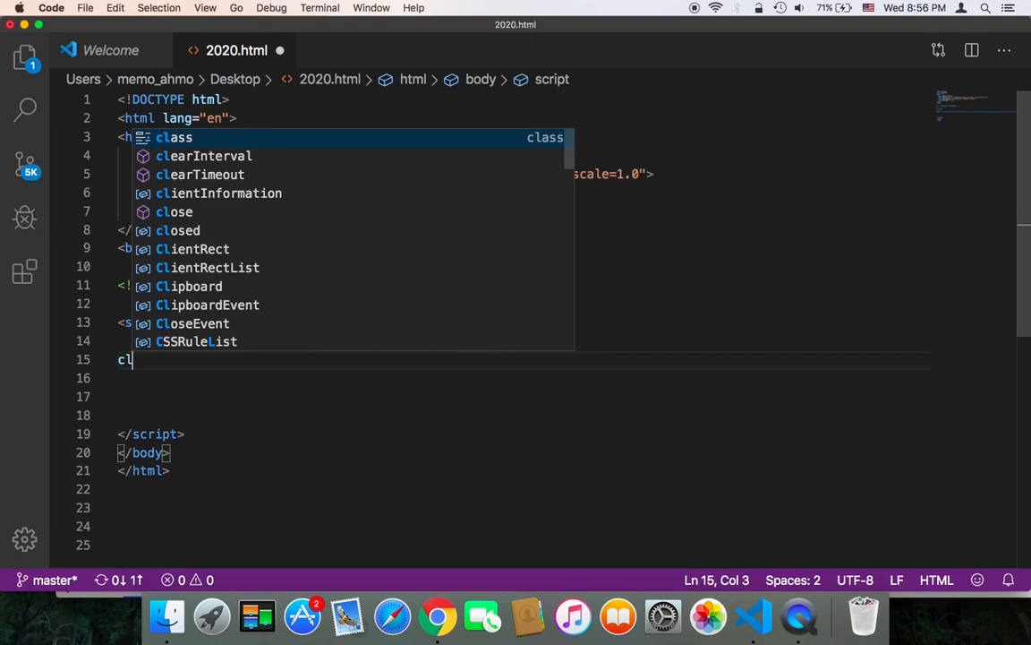
text(ass)
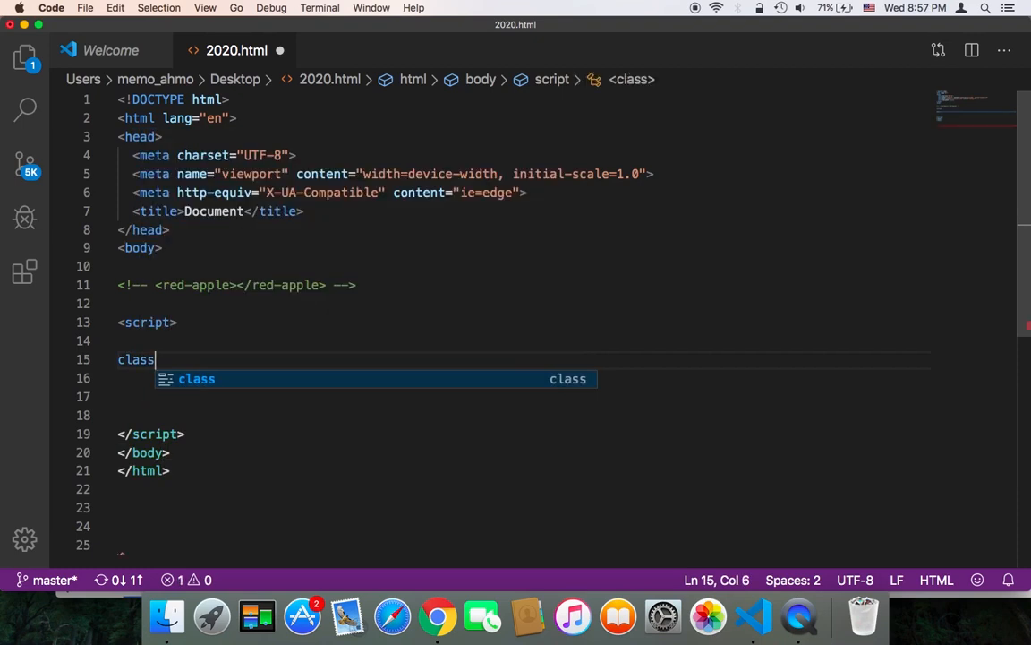
text(E)
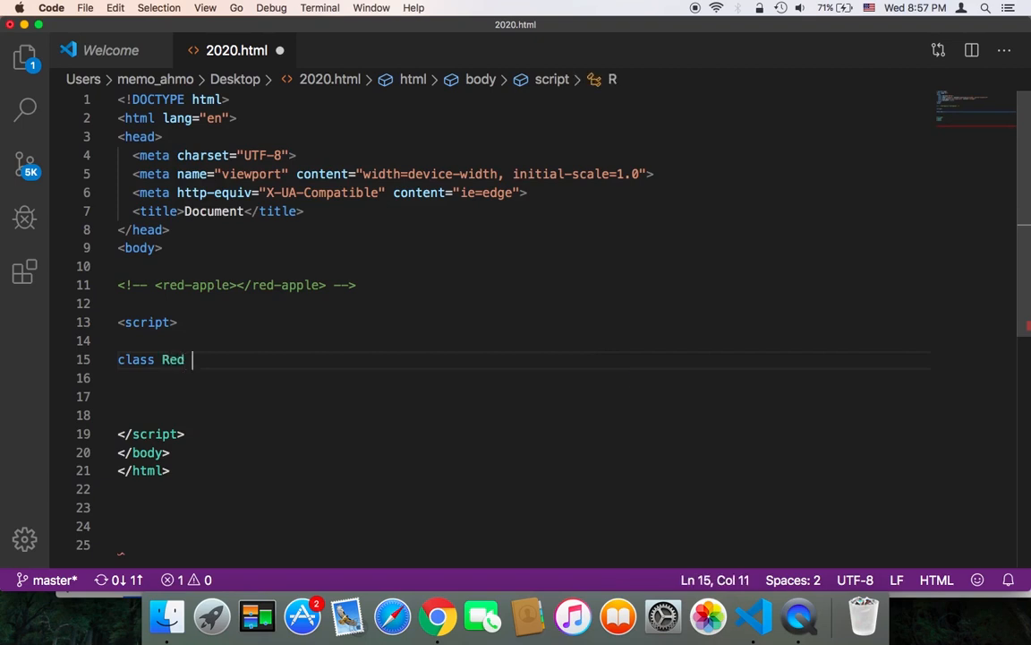
text(Apple extends H)
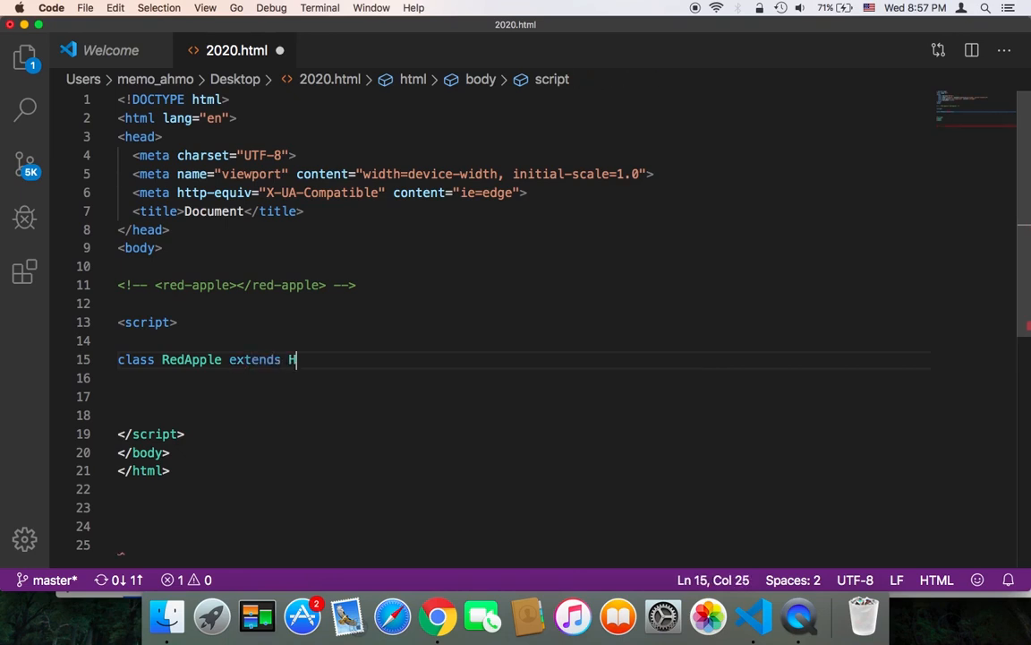
text(TMLElement)
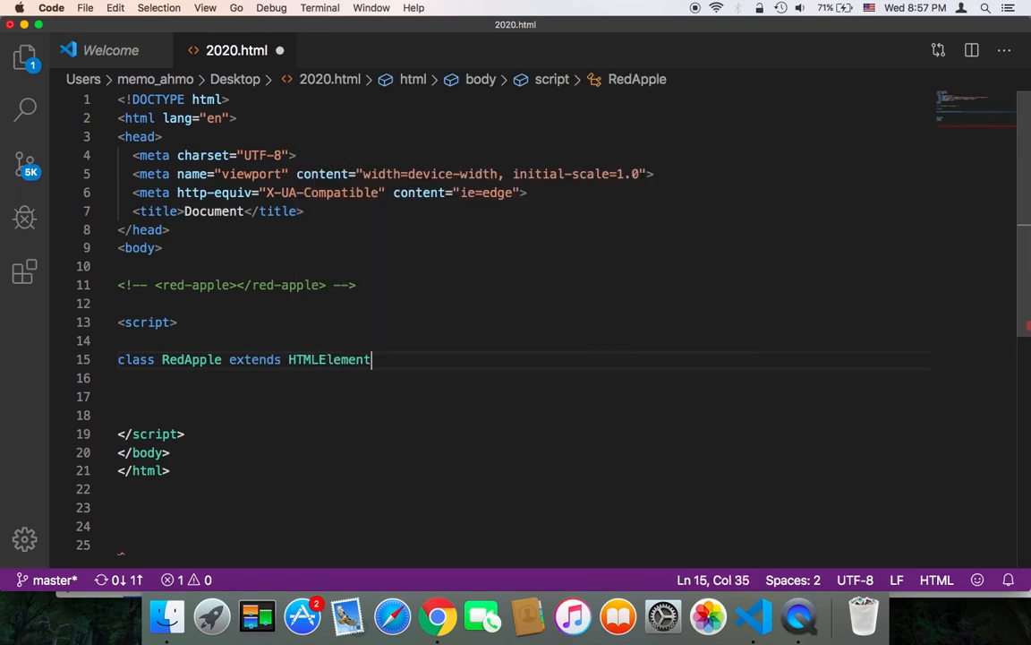
text({)
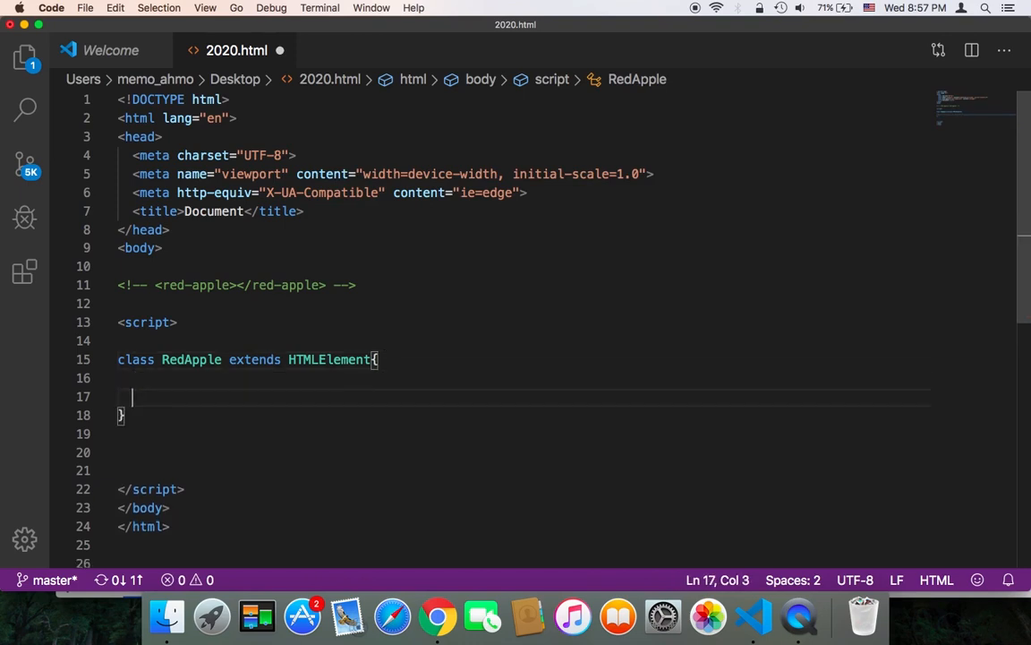
text(constructor(){)
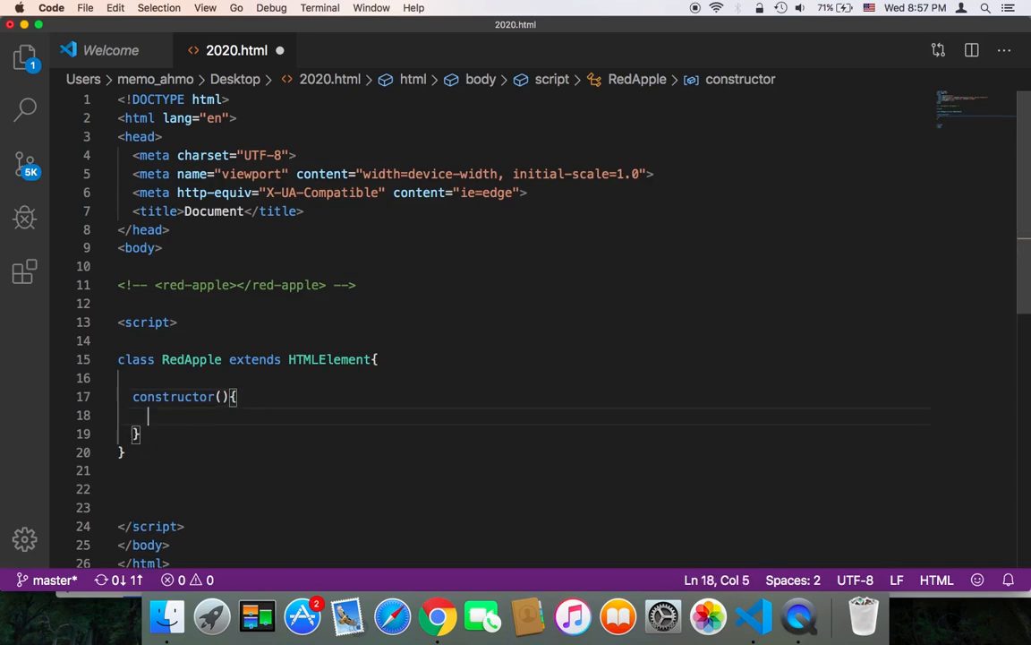
text(super)
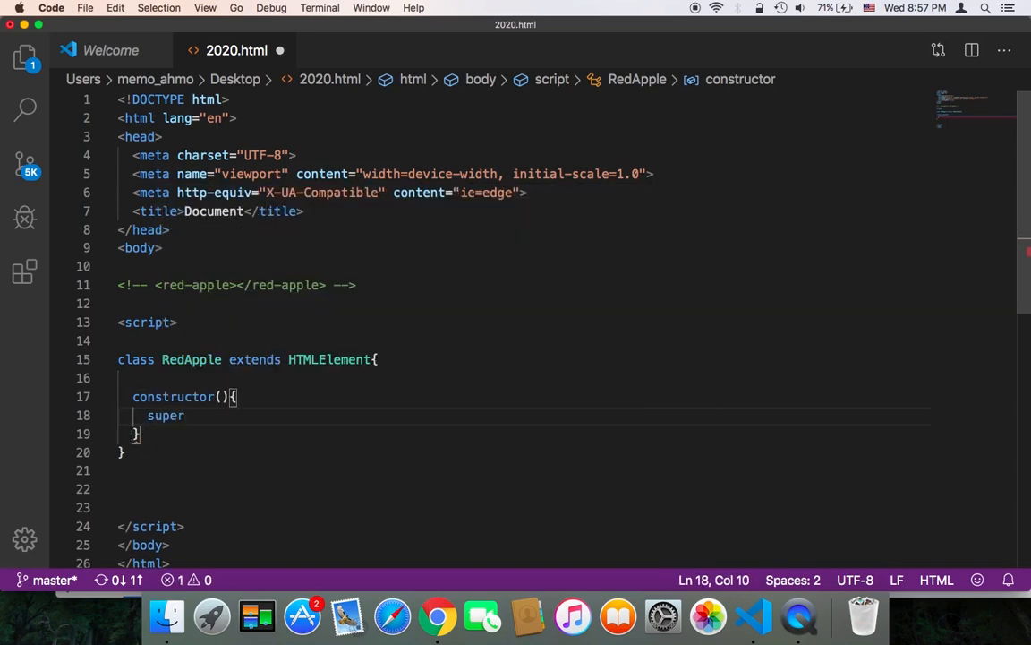
text(();)
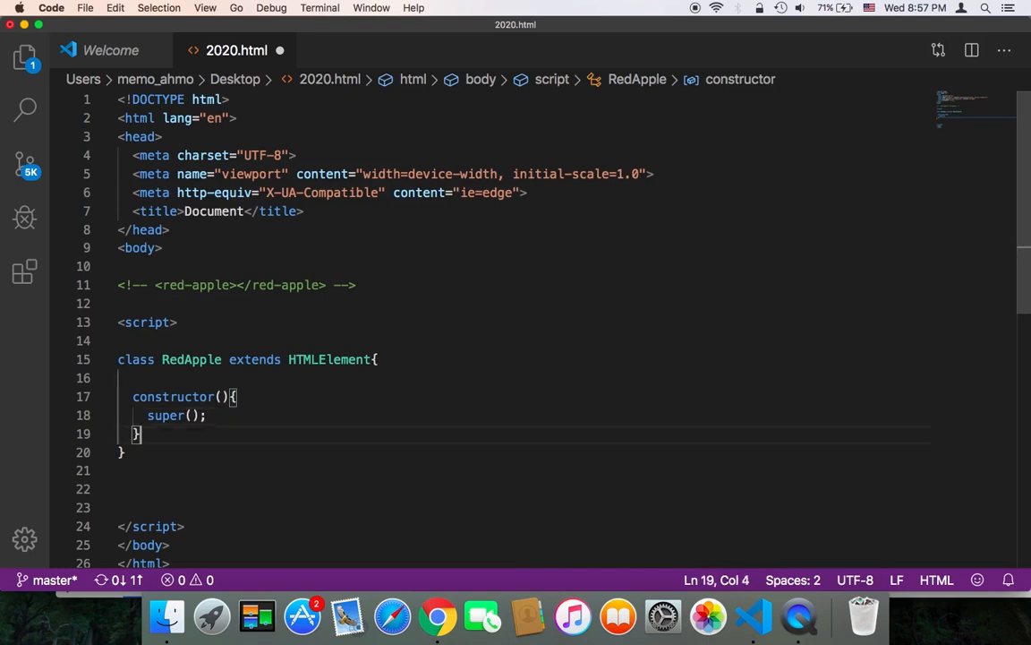
key(Enter)
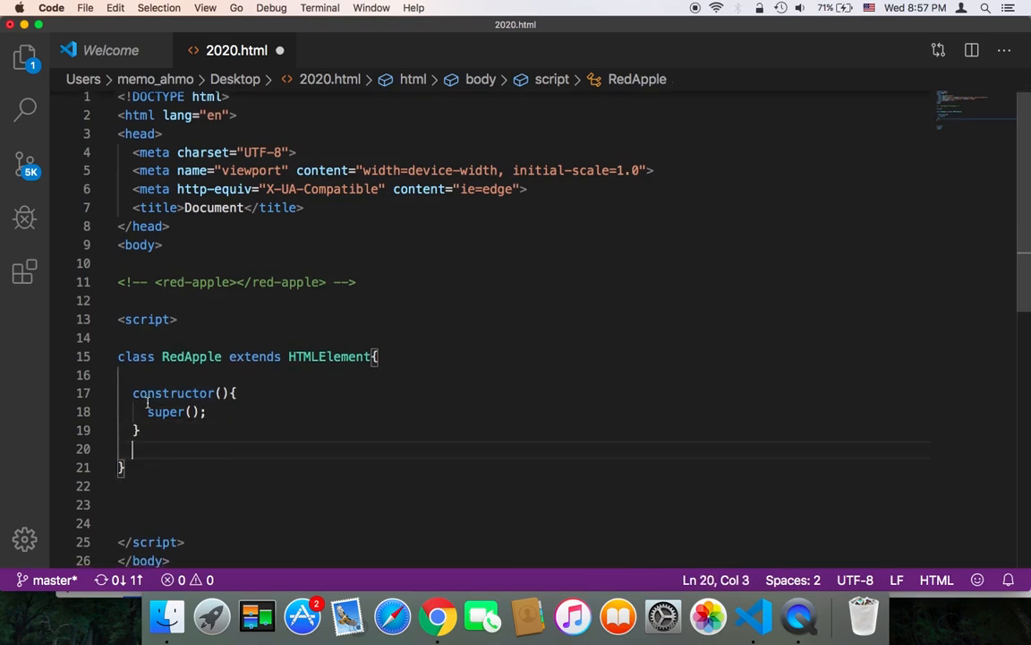
scroll(down, 3)
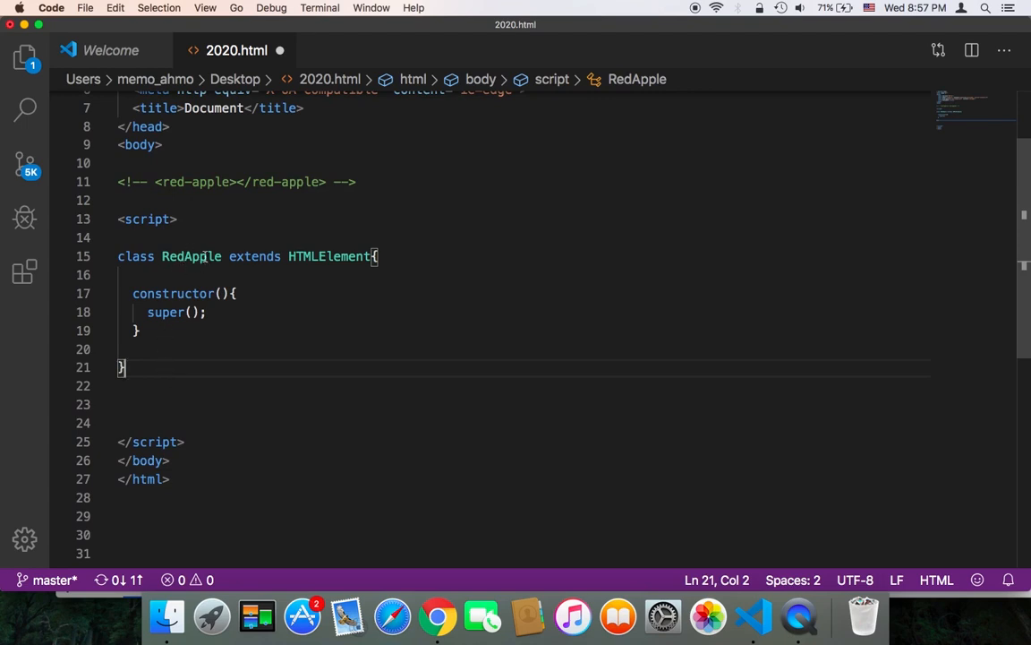
mouse_move(190, 256)
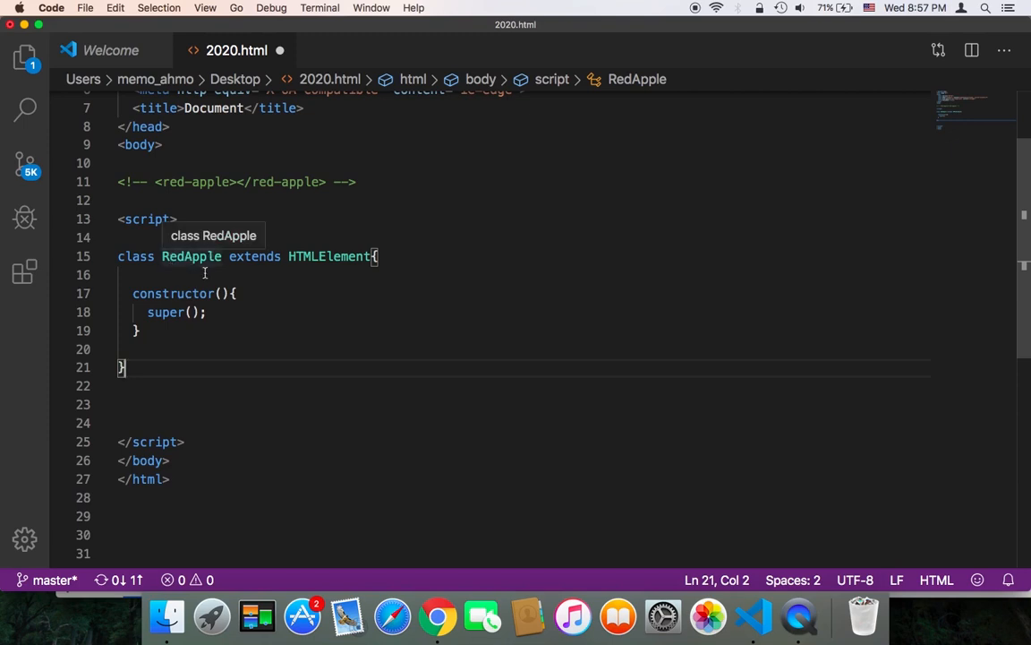
mouse_move(205, 275)
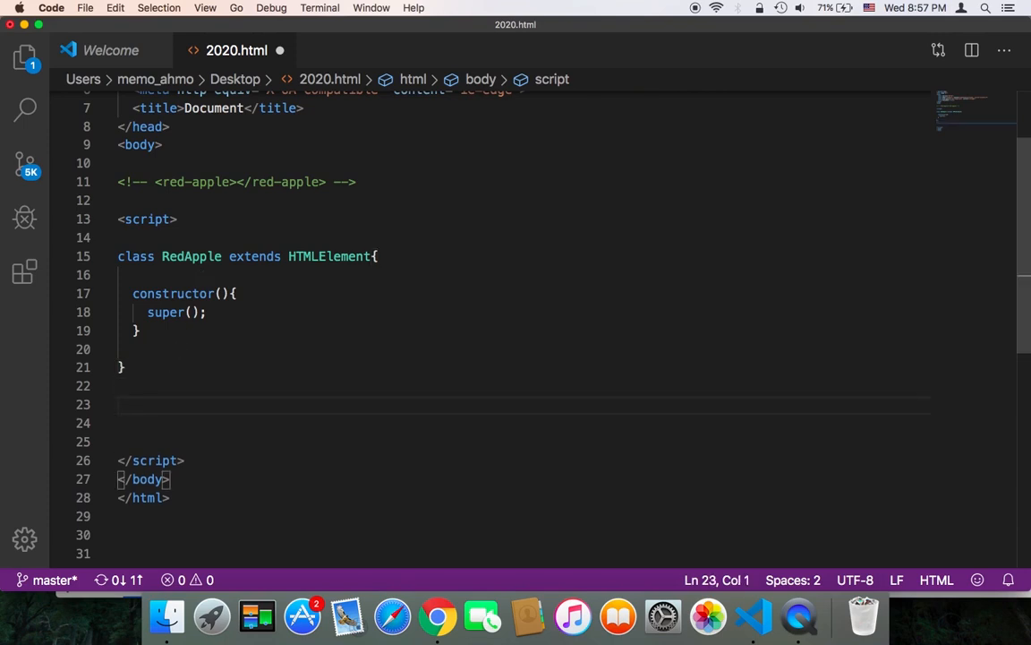
Write customElements.define('red-apple', RedApple); and add new lines below it
text(customElements.d)
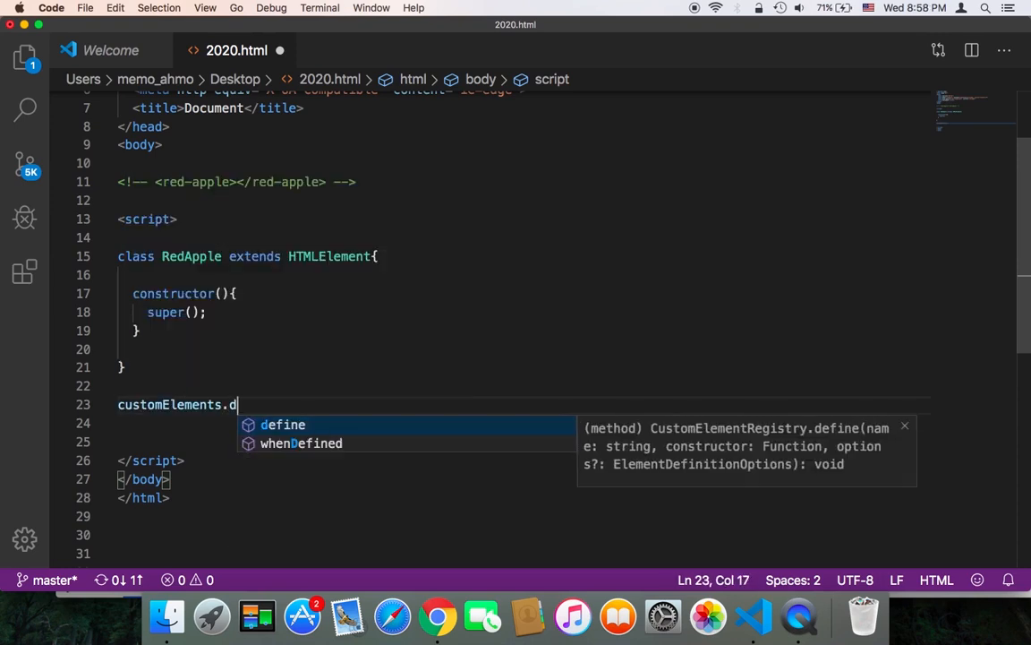
key(Tab)
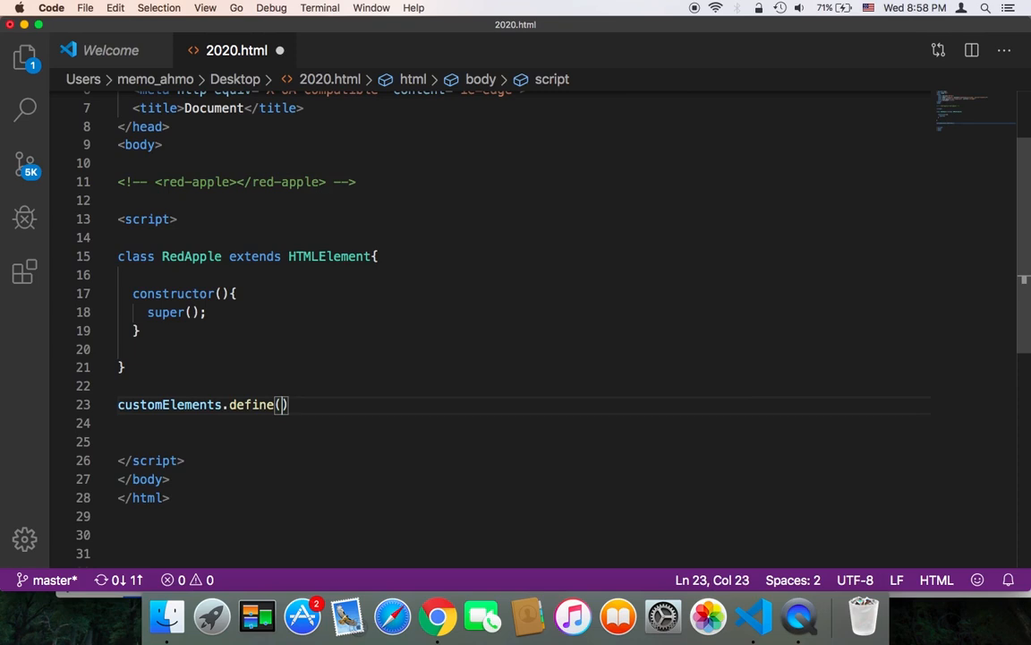
text(')
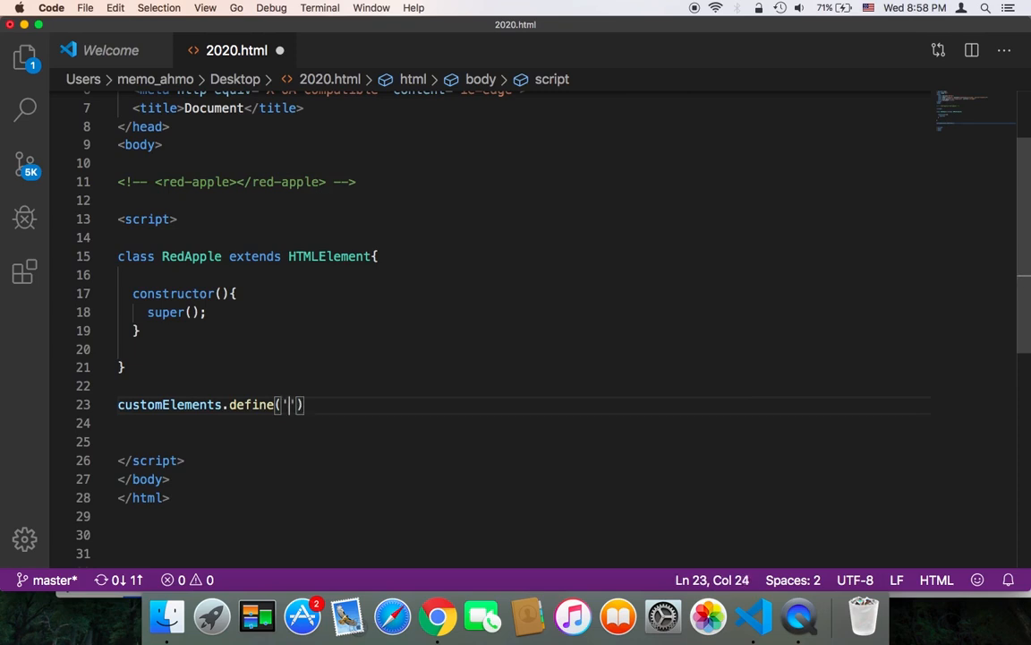
text(red-)
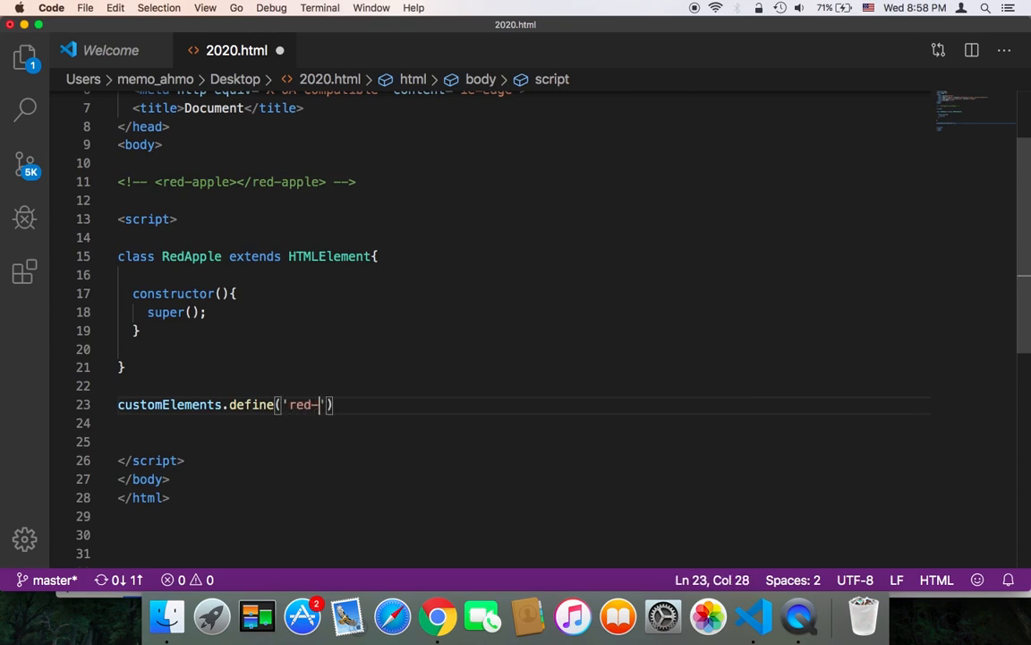
text(apple)
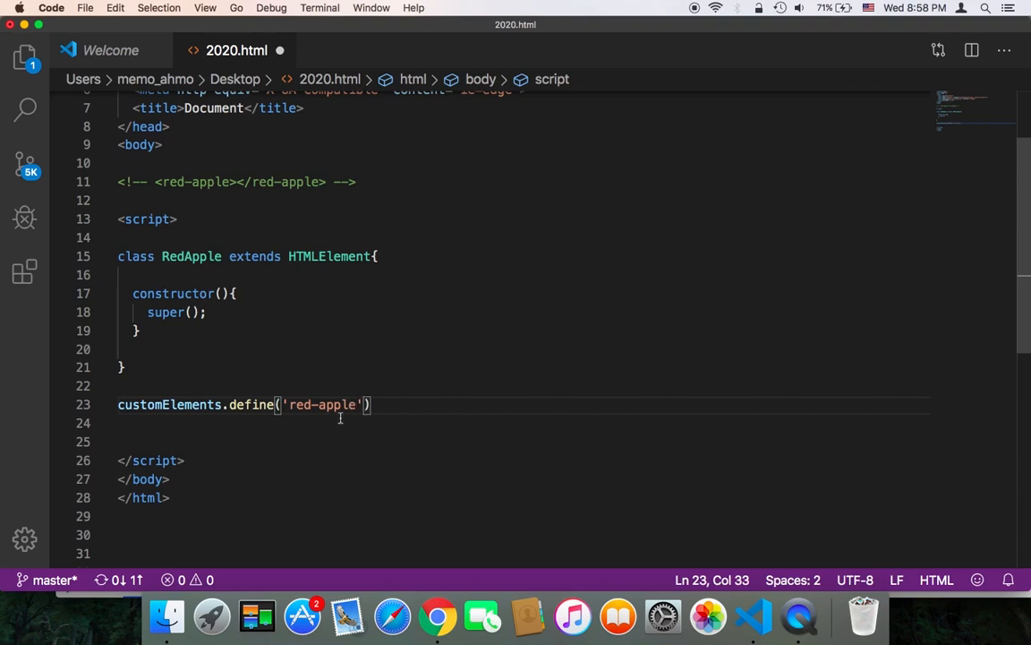
mouse_move(340, 384)
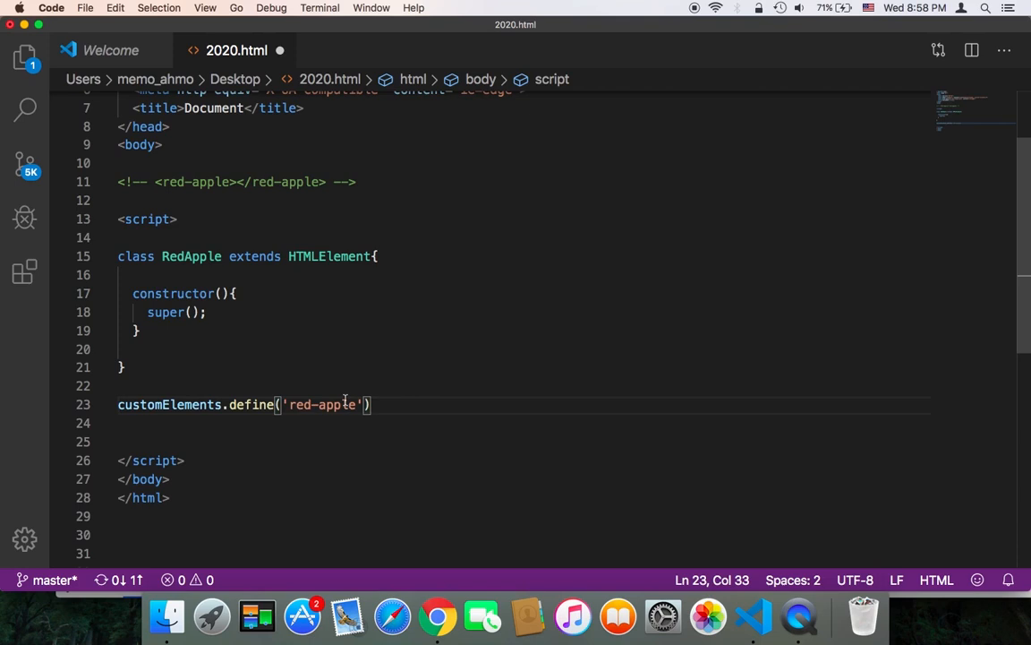
text(,)
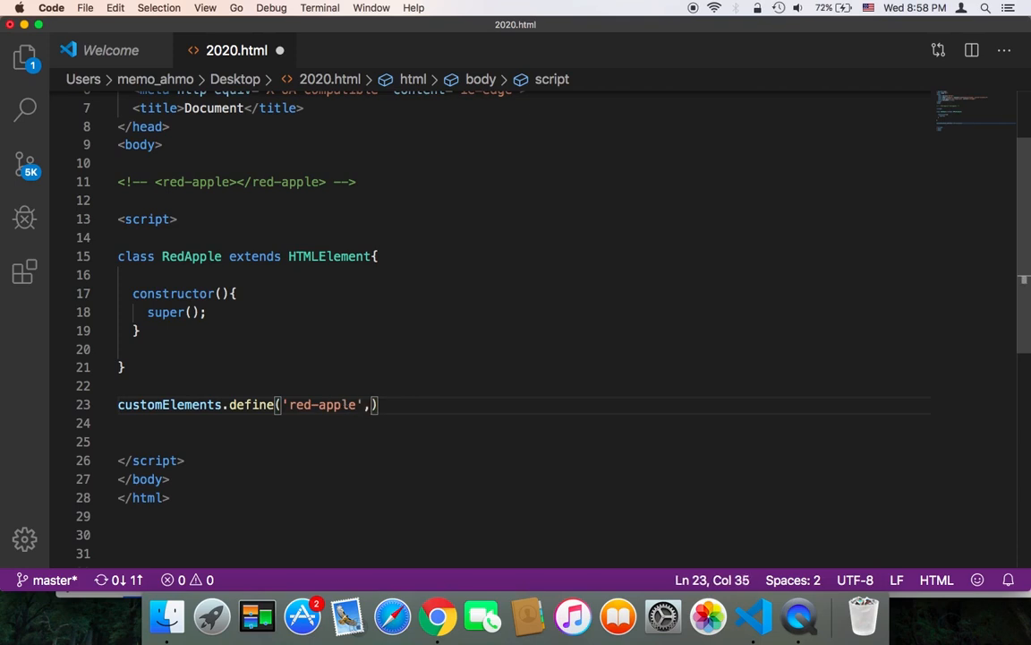
mouse_move(191, 257)
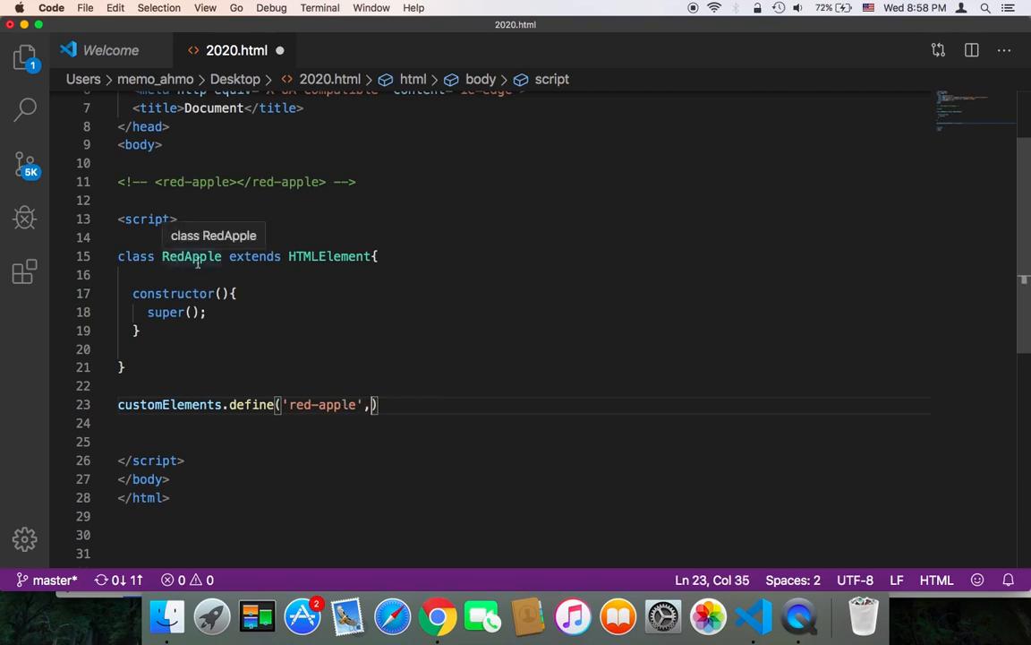
text(R)
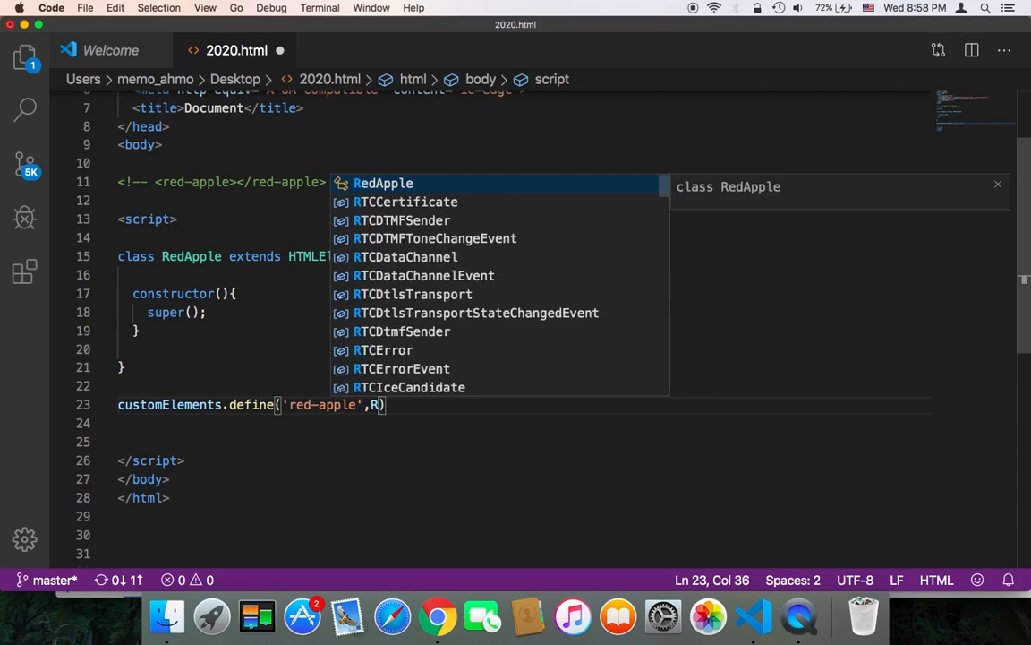
key(Tab)
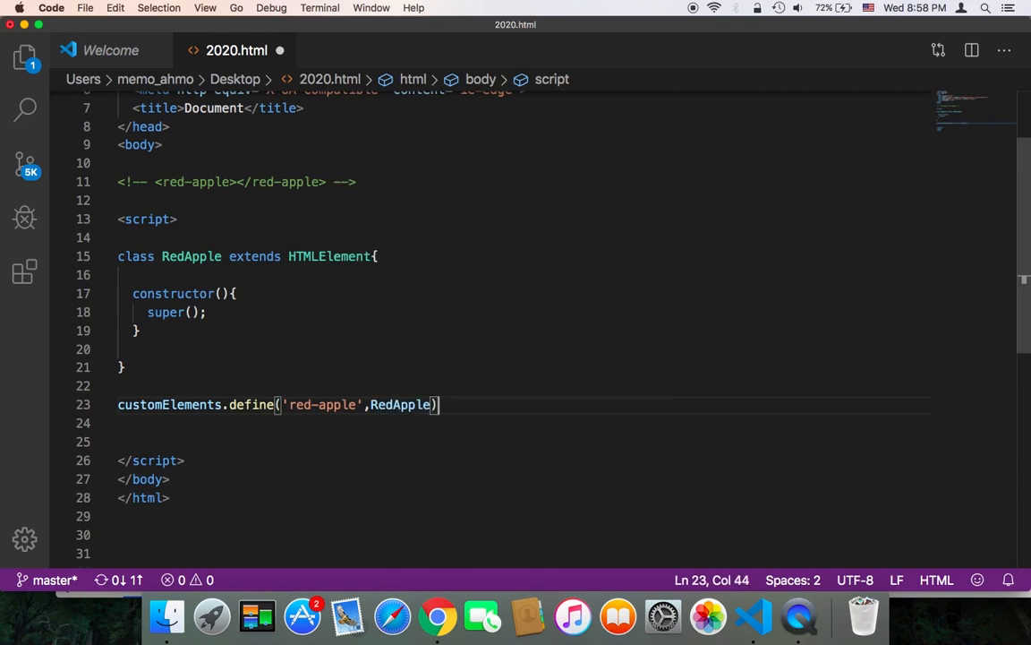
text(;)
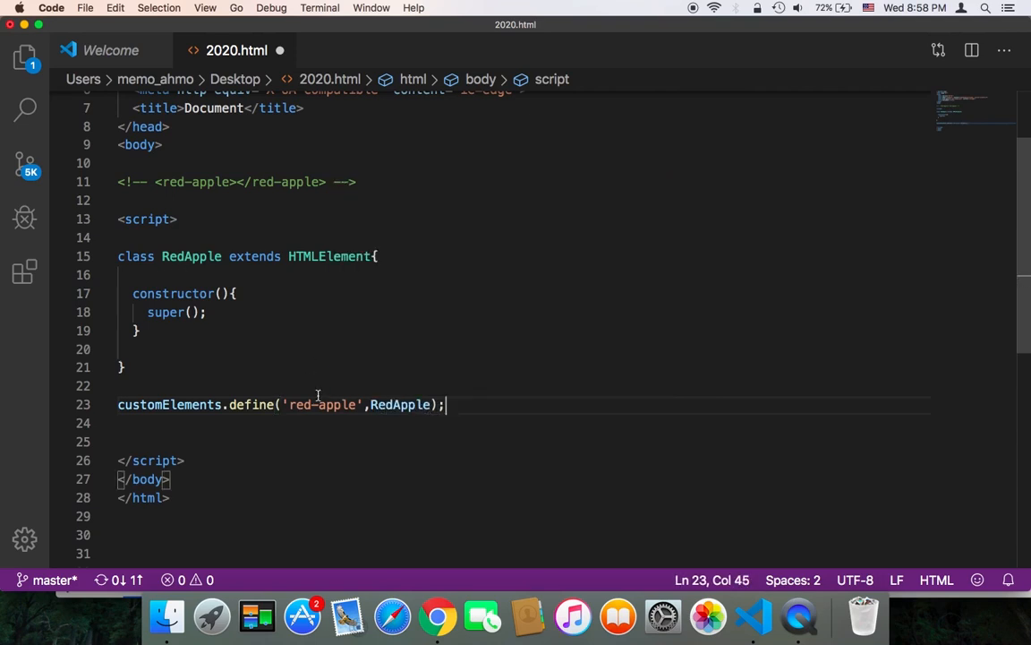
mouse_move(303, 423)
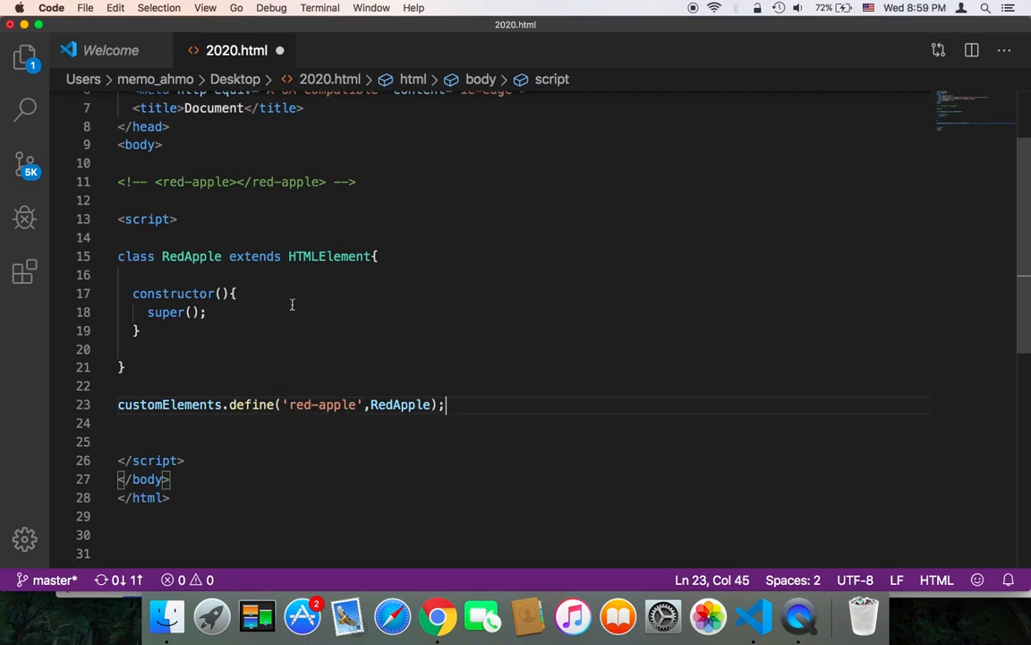
mouse_move(304, 339)
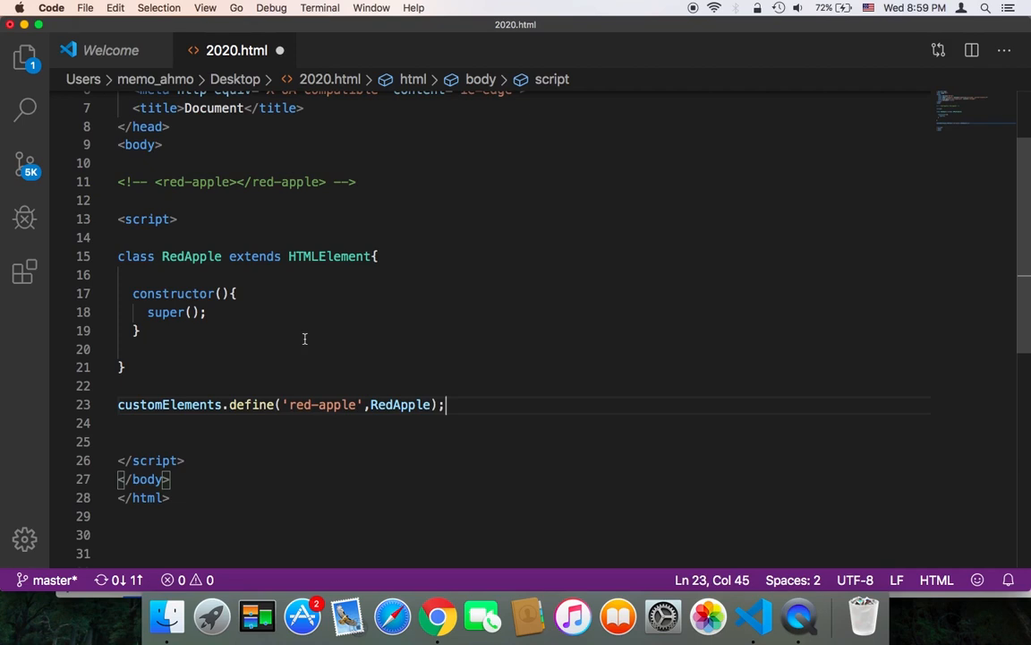
key(Enter)
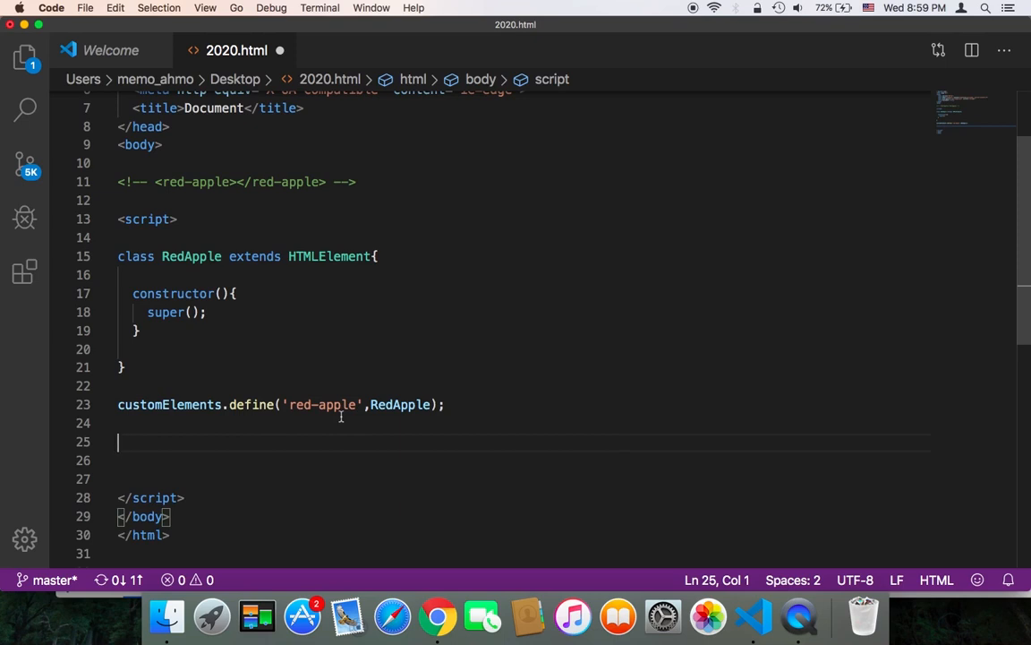
mouse_move(156, 453)
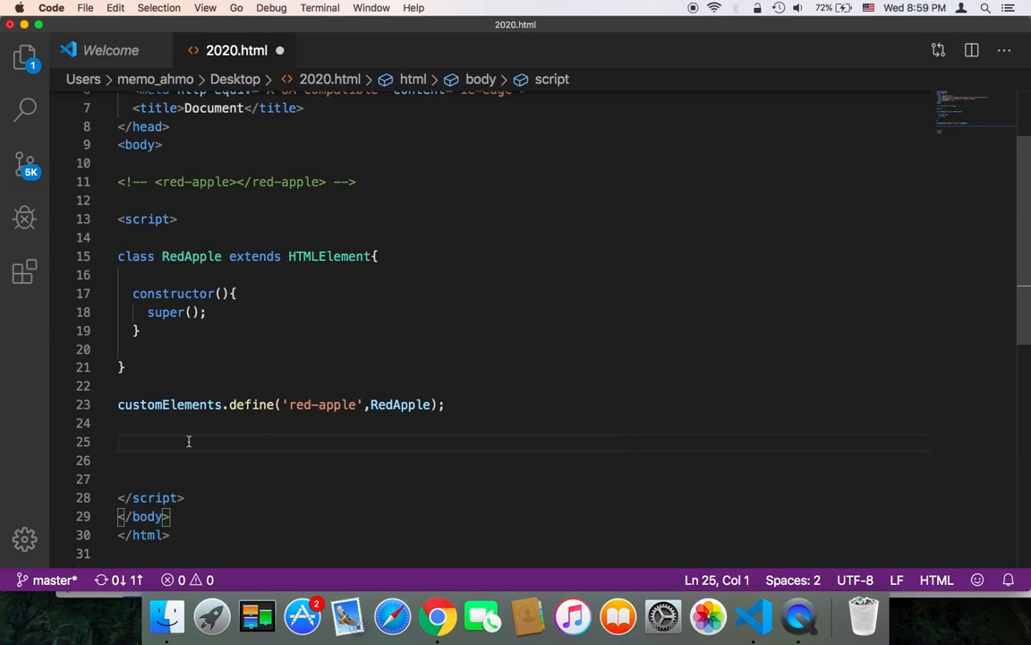
Declare var redApple = new RedApple(); in the script
scroll(down, 3)
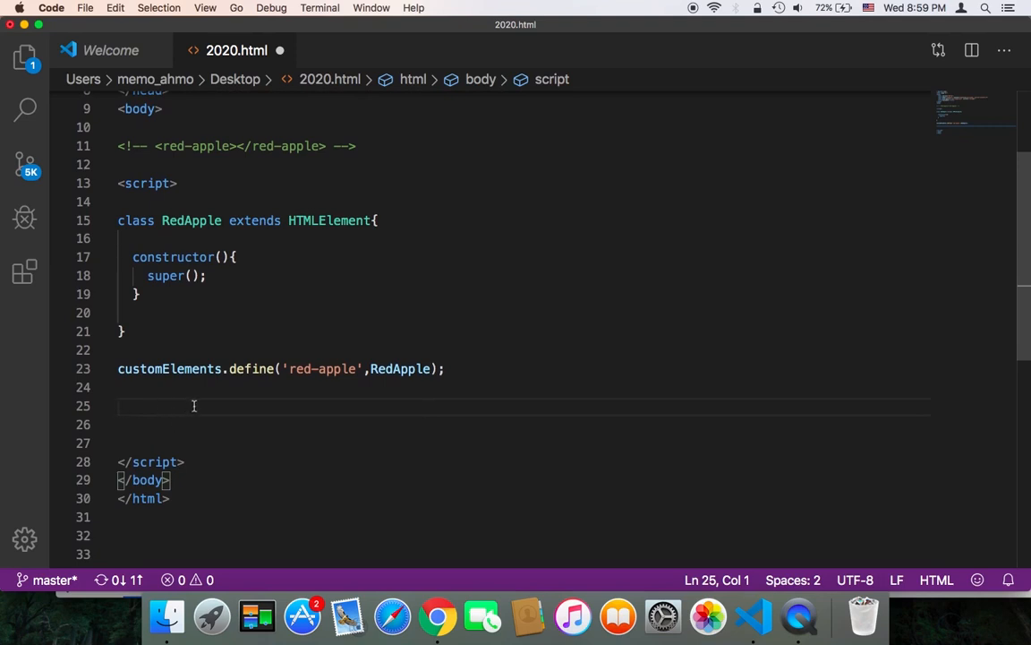
text(var red)
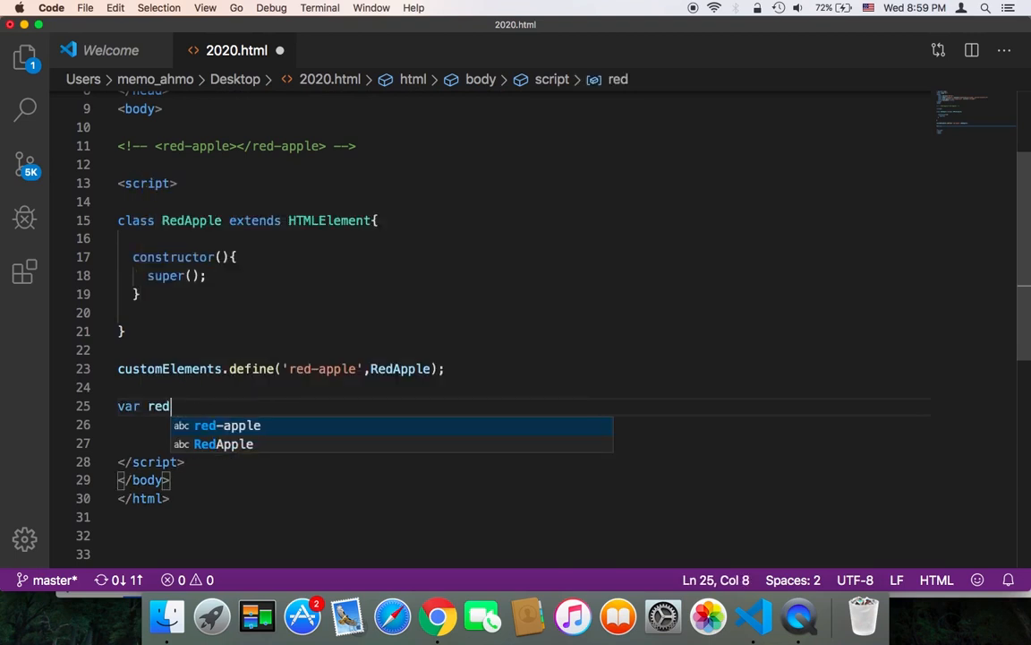
text(a)
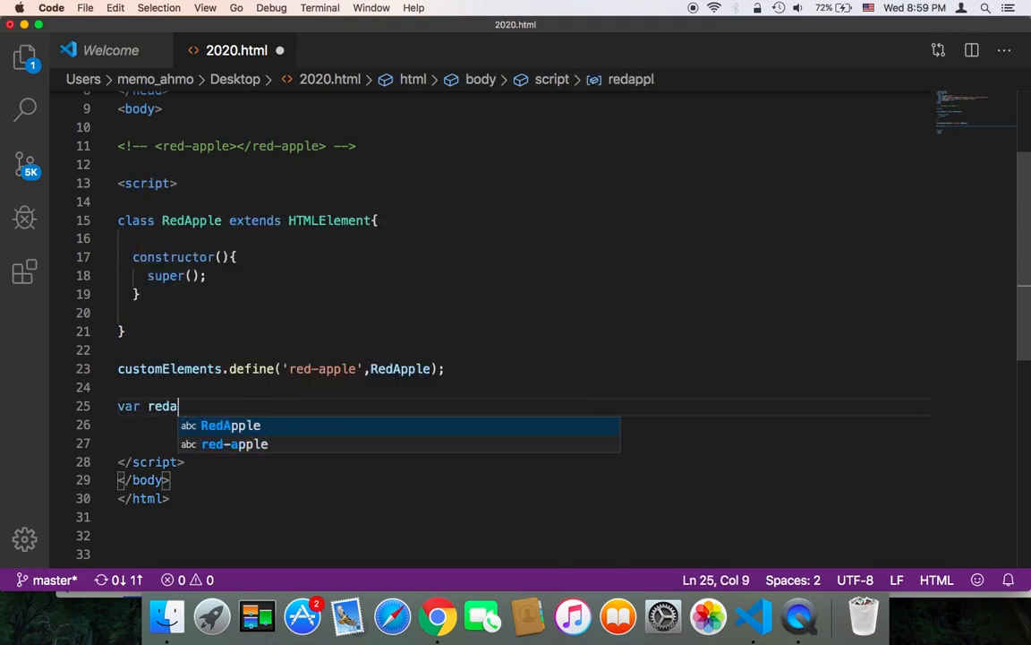
text(A)
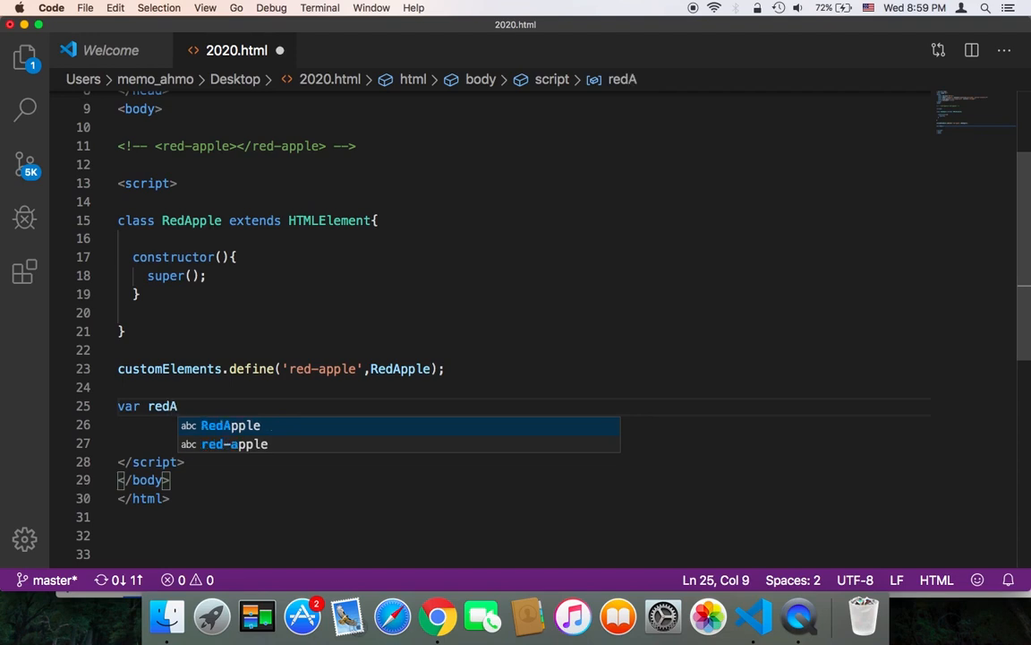
text(pple = ne)
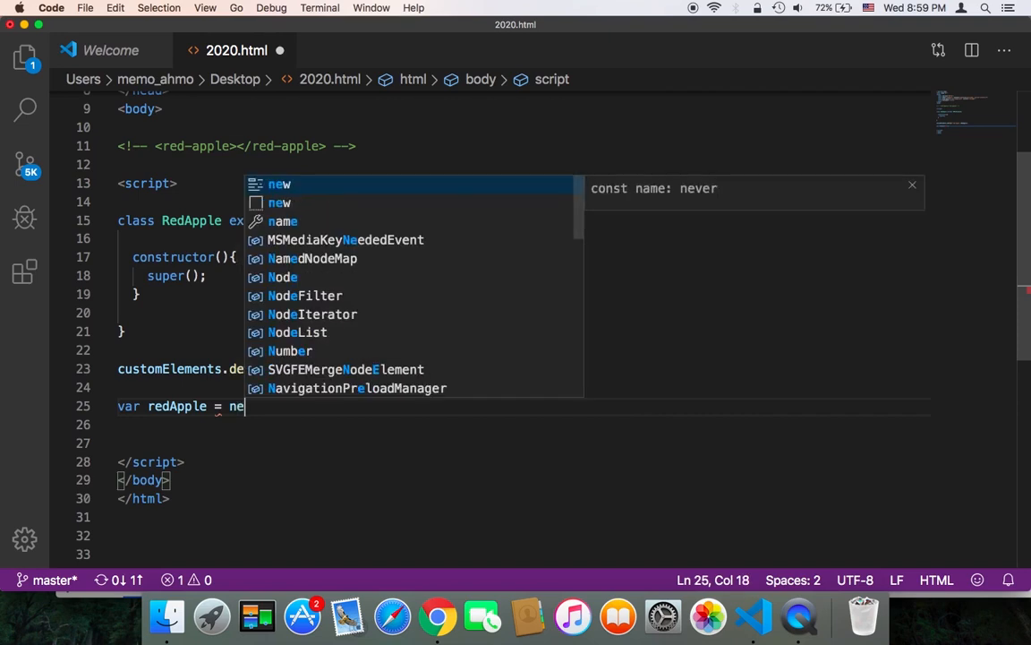
text(w RedApple();)
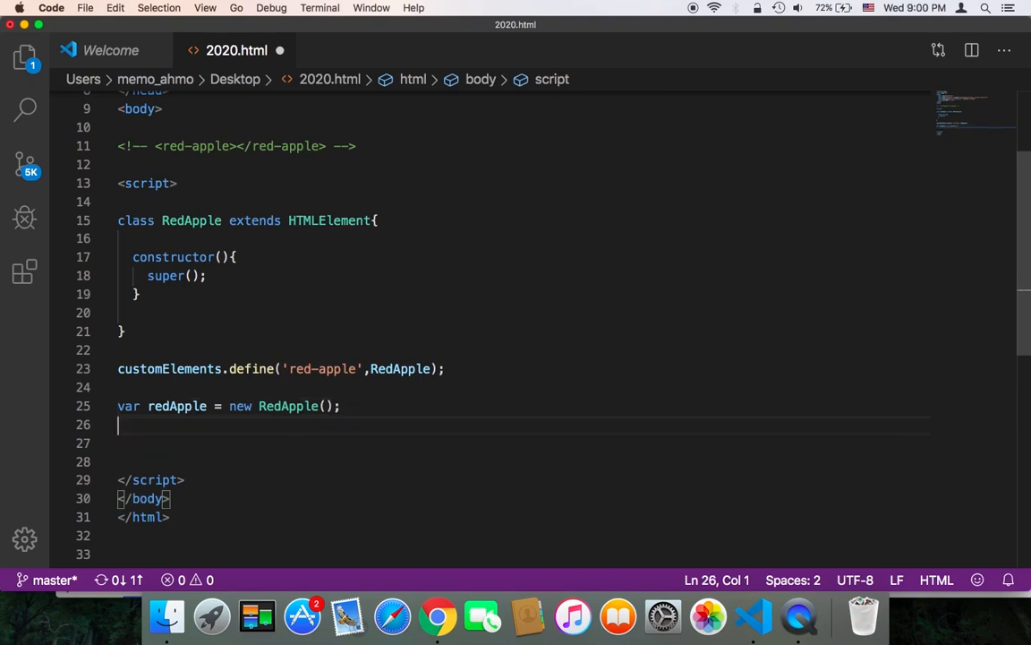
mouse_move(239, 406)
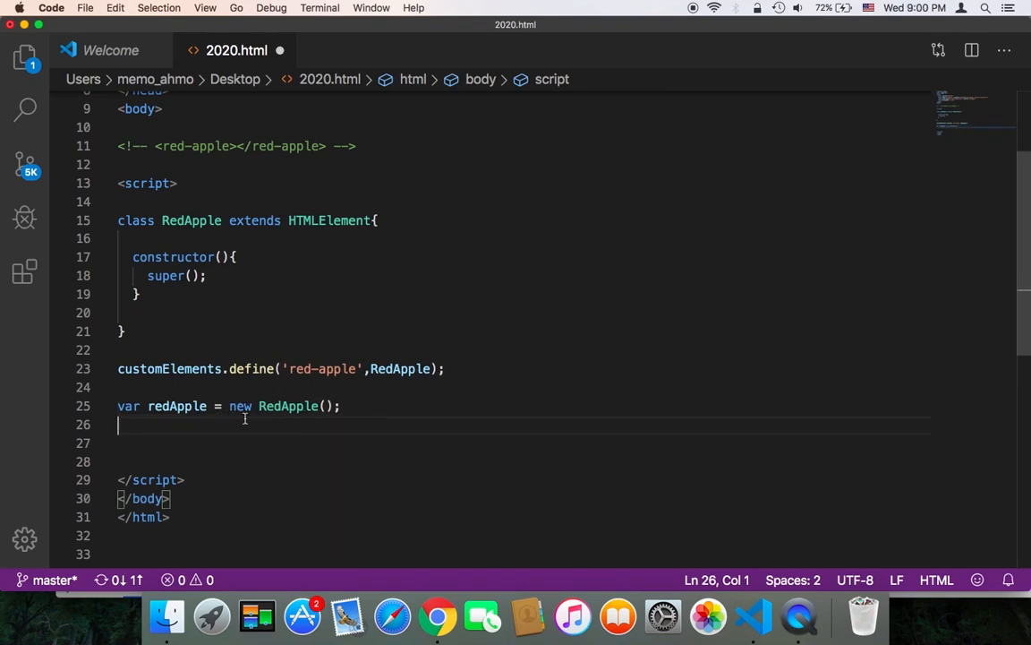
Add document.body.appendChild(redApple); with a blank line above it
text(document.)
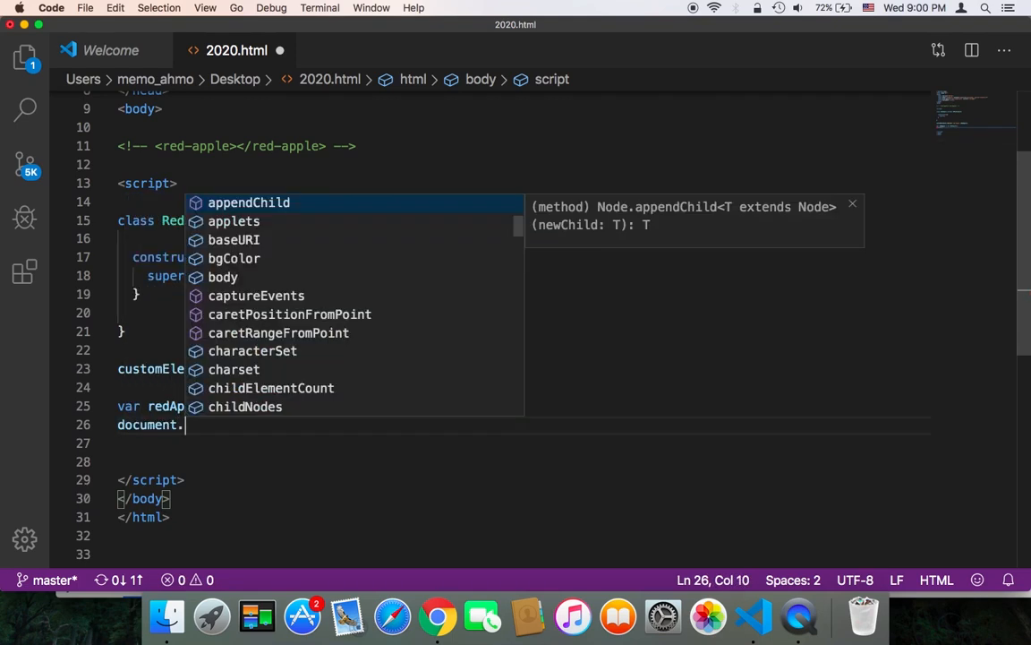
text(body.)
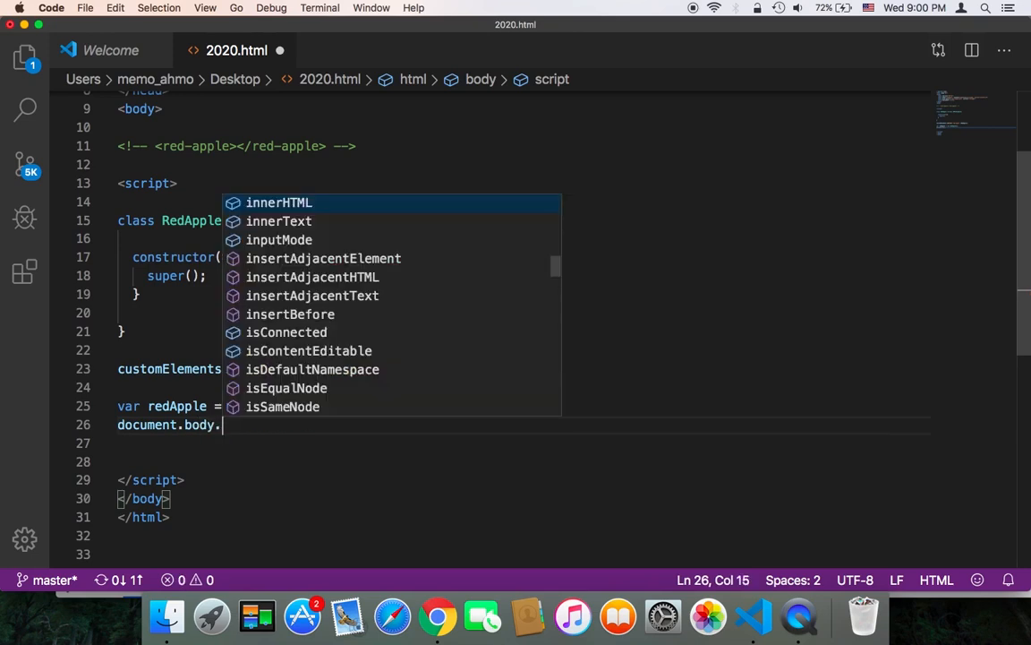
text(appendChild())
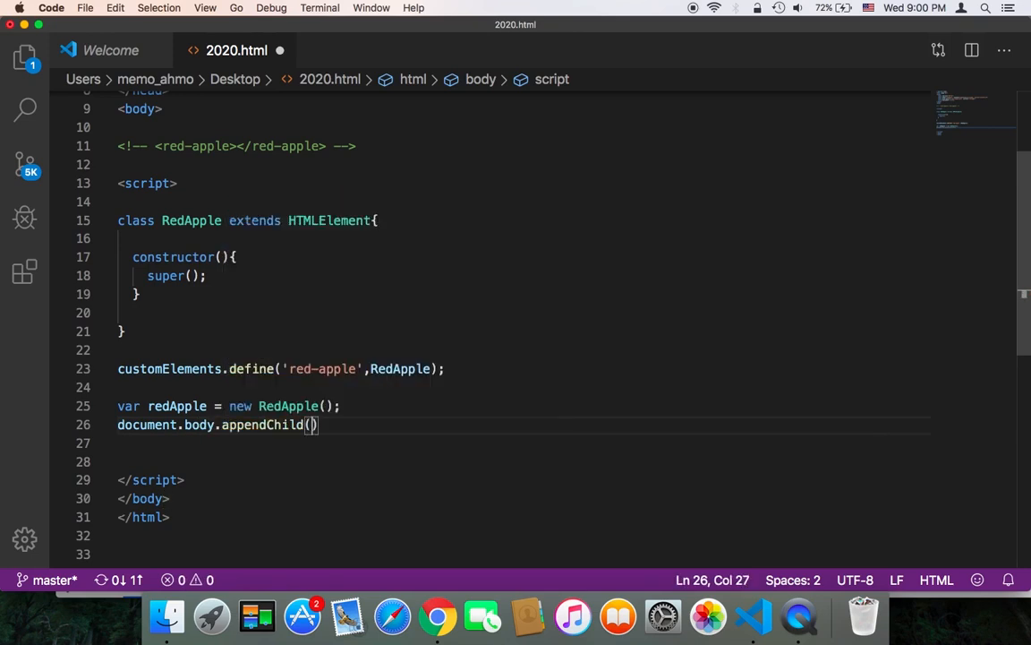
text(red)
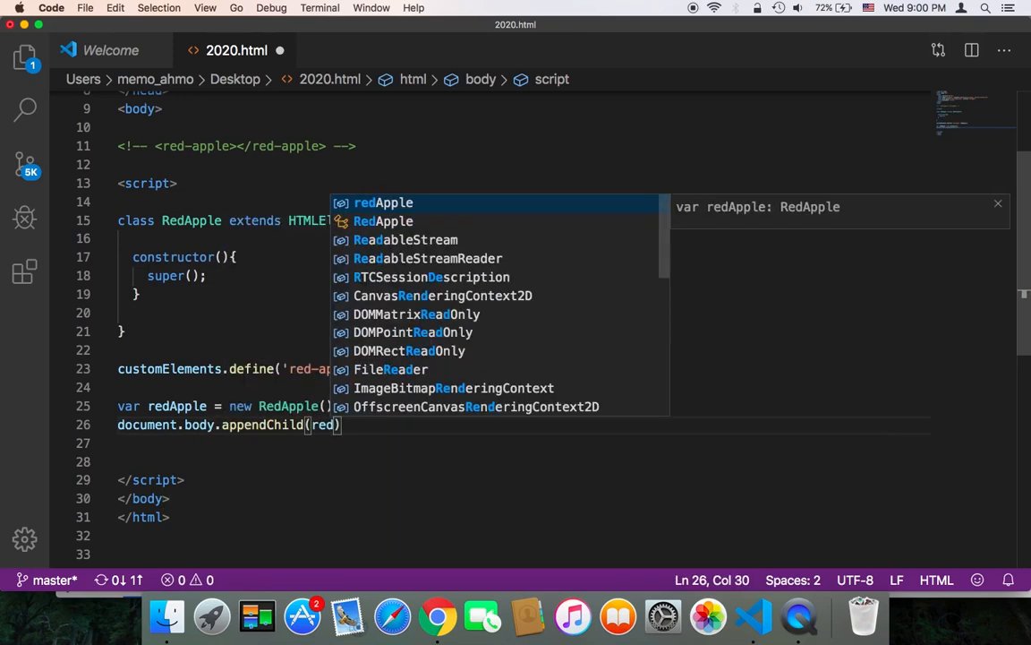
key(Tab)
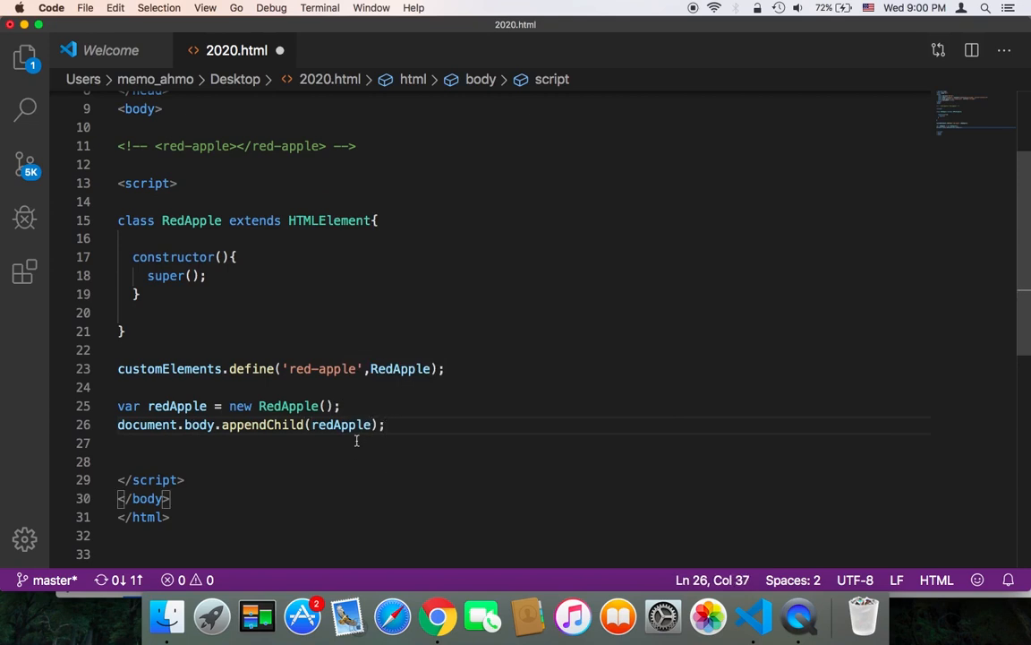
scroll(up, 3)
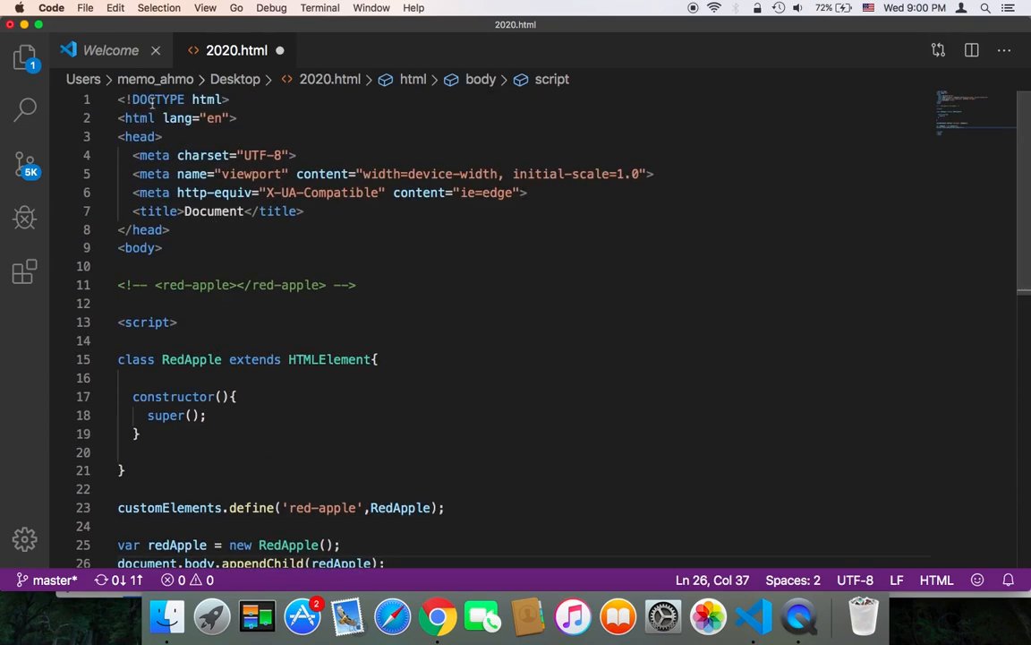
scroll(down, 3)
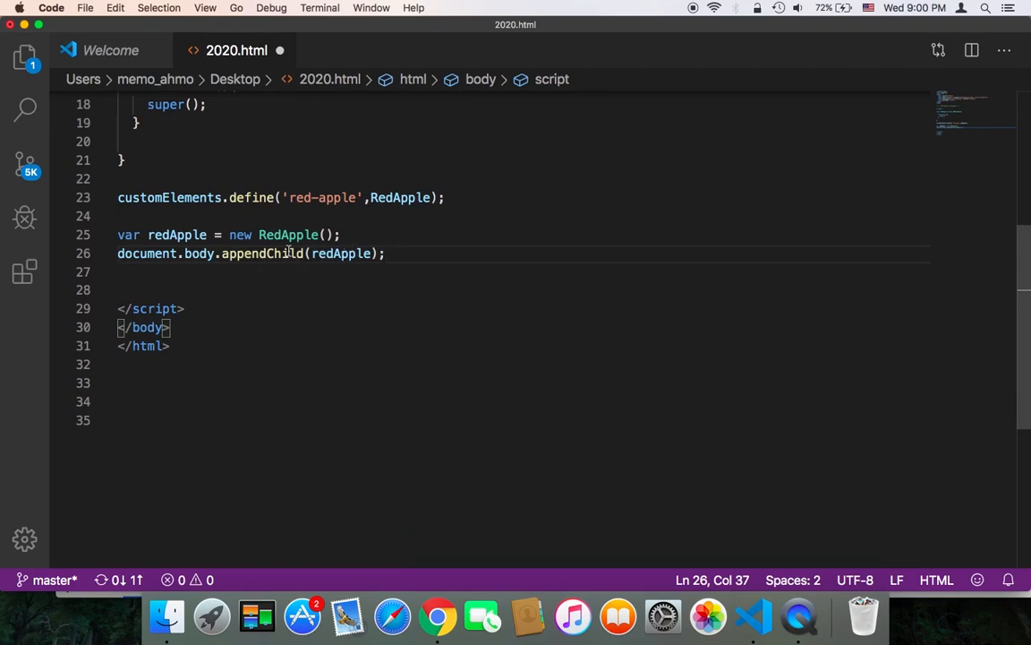
key(Enter)
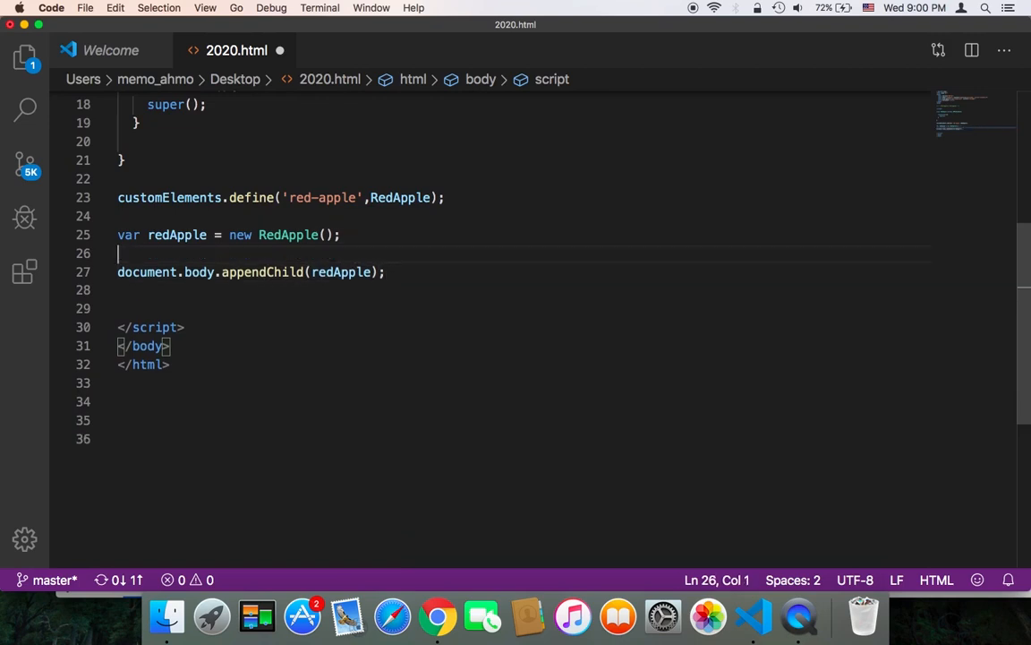
Give redApple the inner text "This is a red-apple tag"
text(redApple.innerHTML)
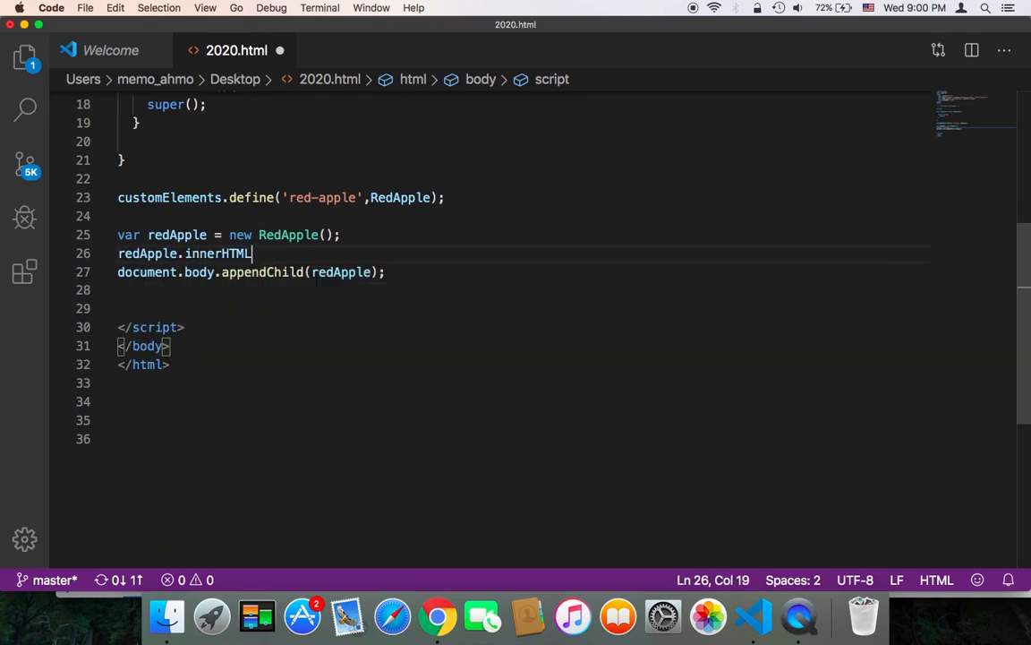
text(= "")
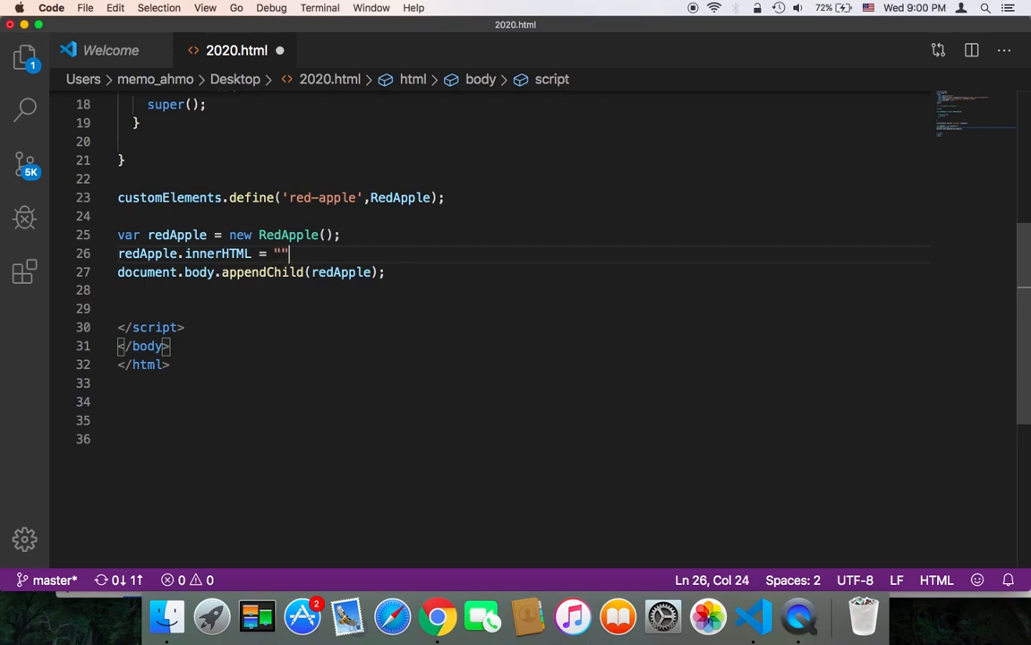
text(This)
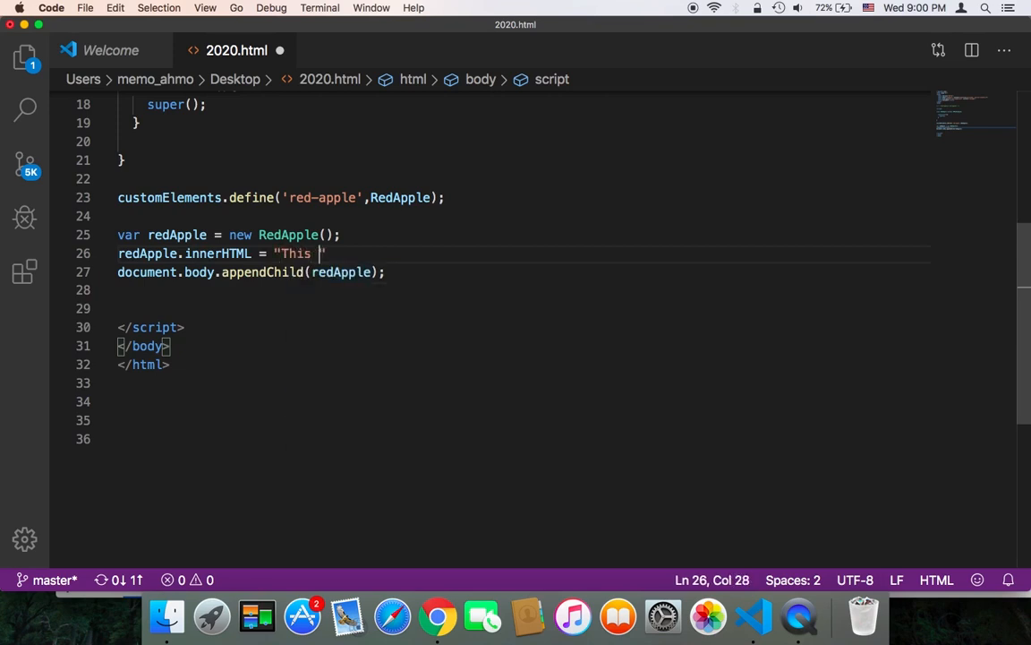
text(is a red-a)
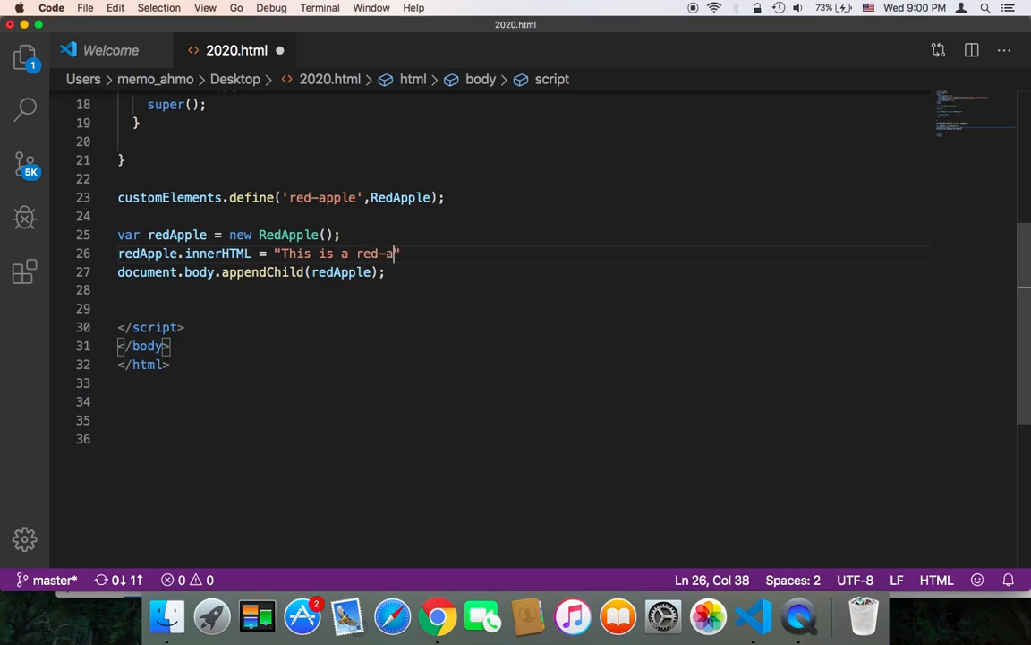
text(pple tag)
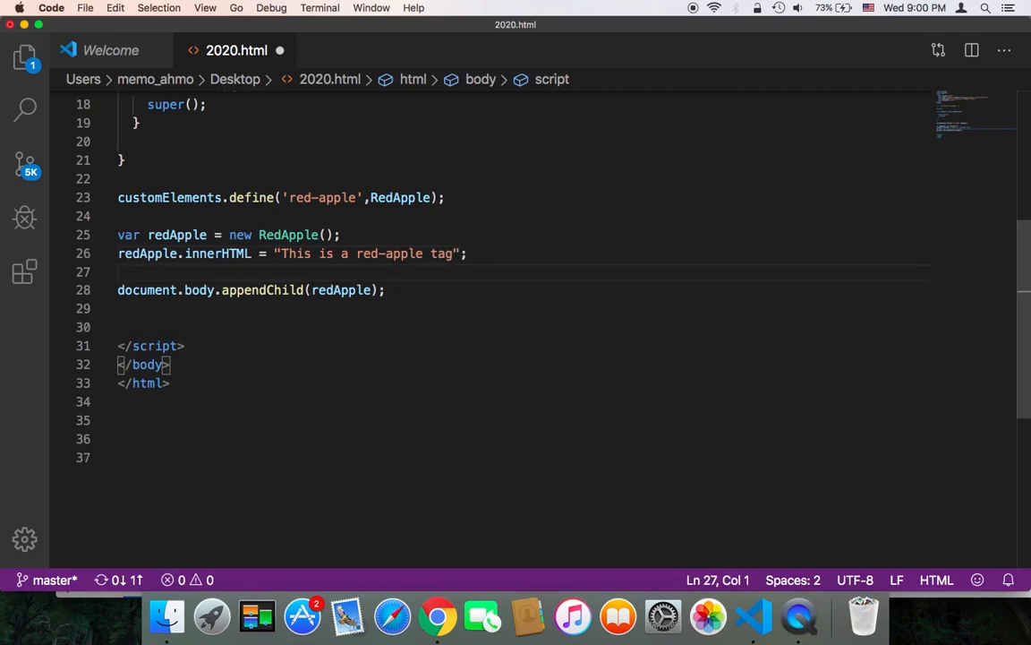
Set redApple.style.color to "red"
text(redApple.)
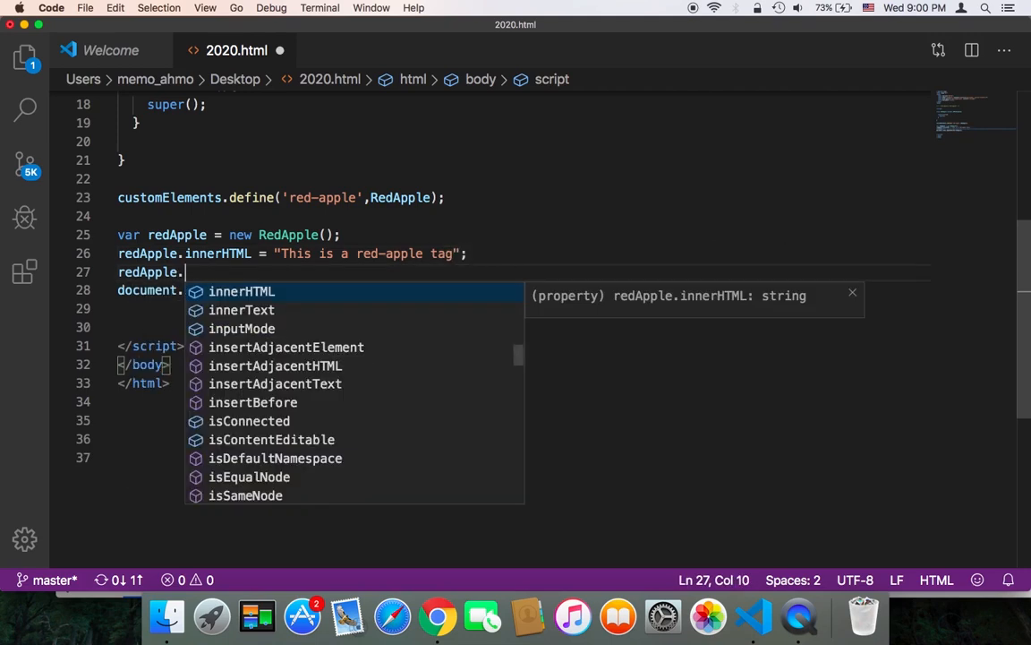
text(style.color)
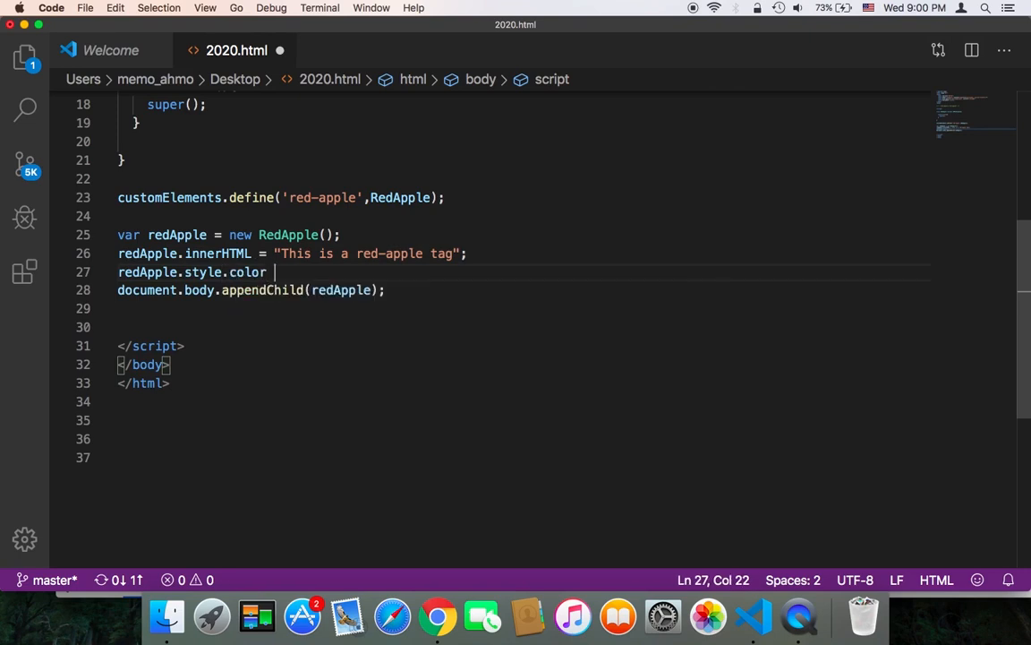
text(=")
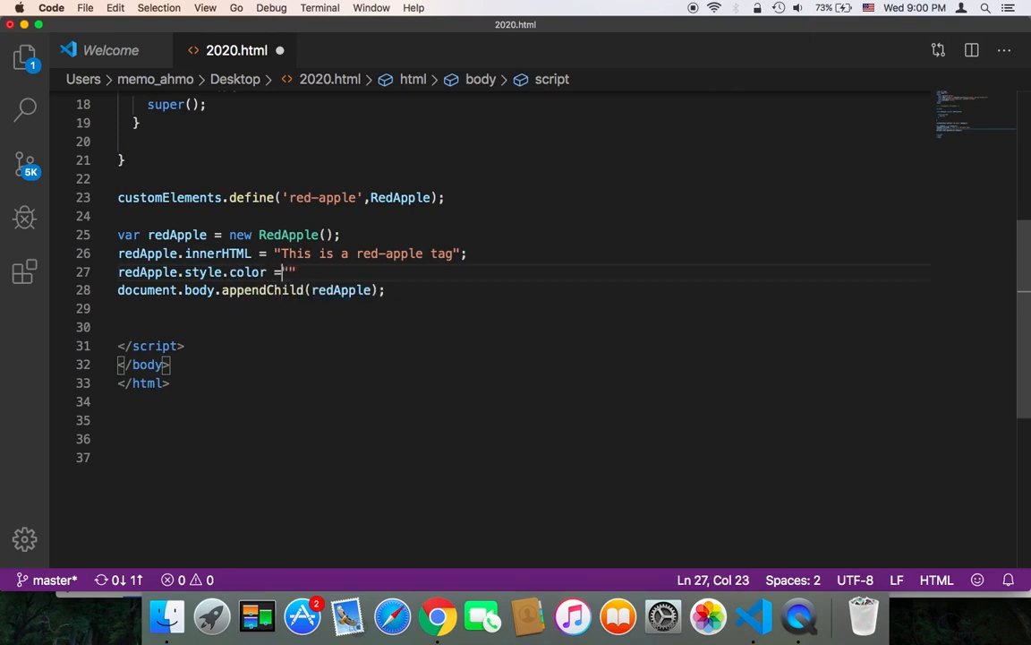
text(red)
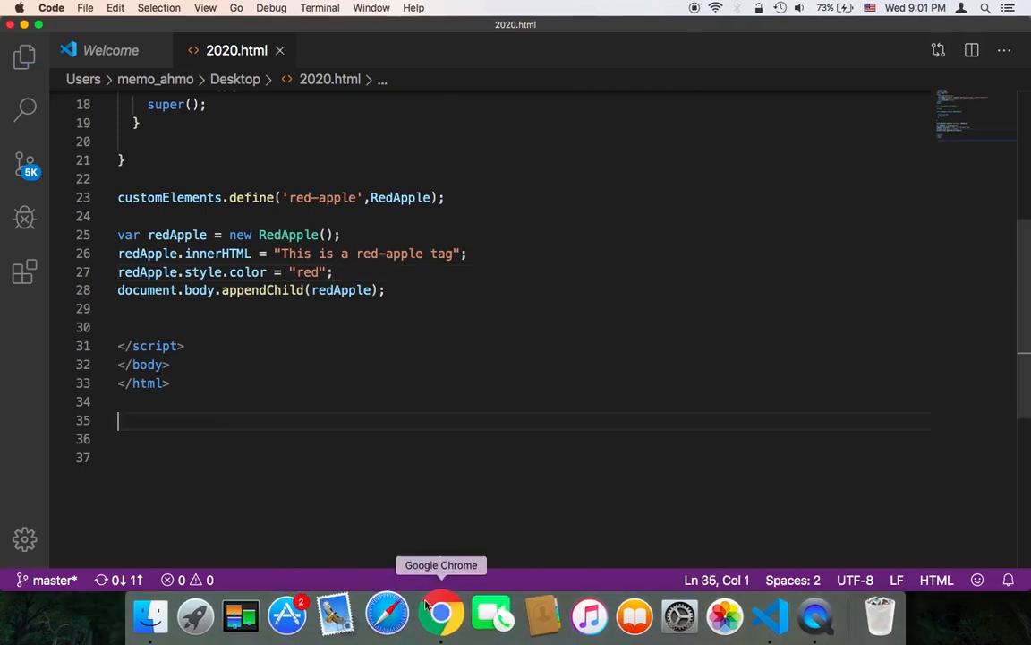
In Chrome, inspect the red sentence and expand body to reveal the red-apple element
click(440, 618)
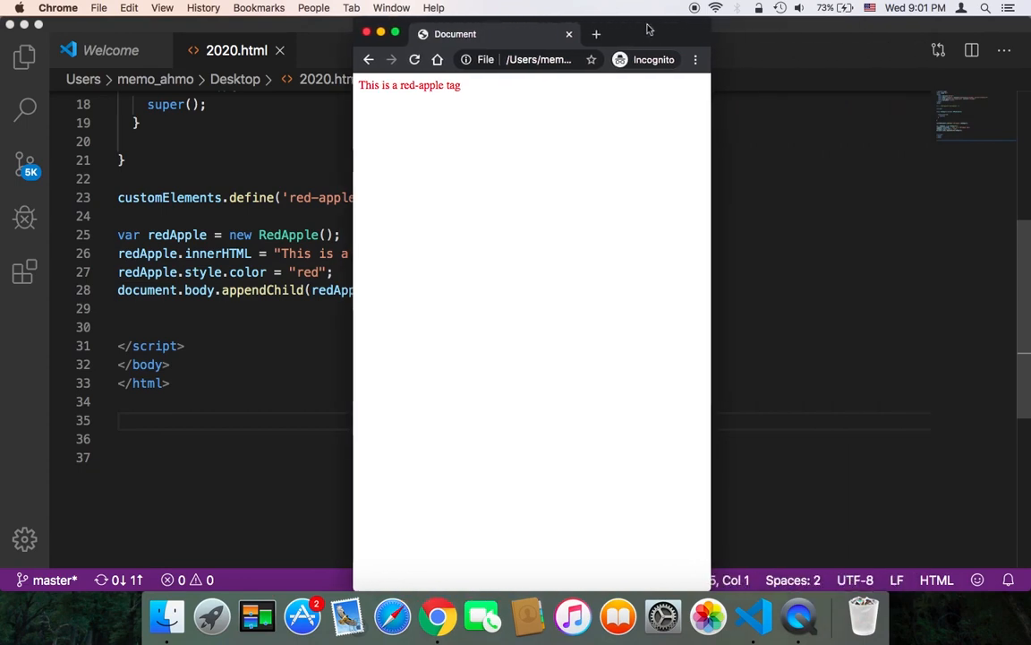
mouse_move(426, 99)
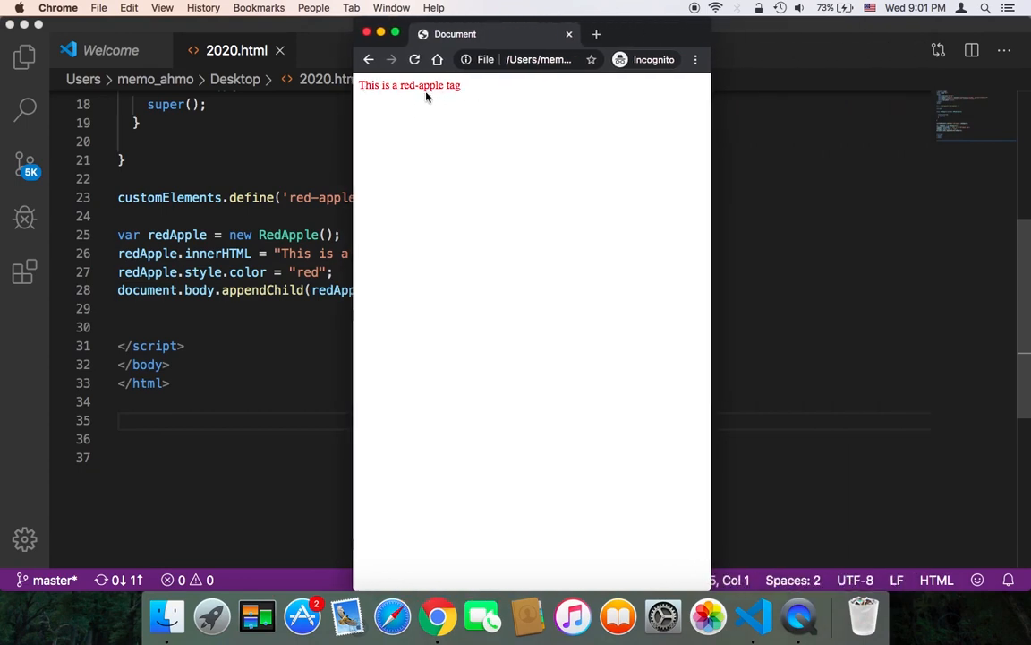
right_click(427, 97)
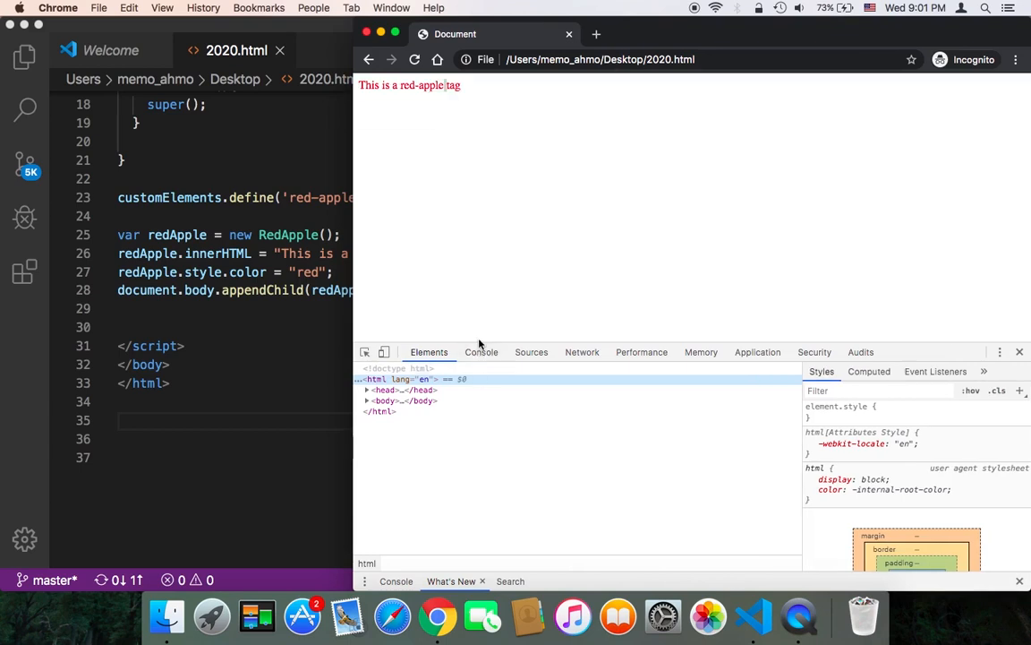
mouse_move(422, 401)
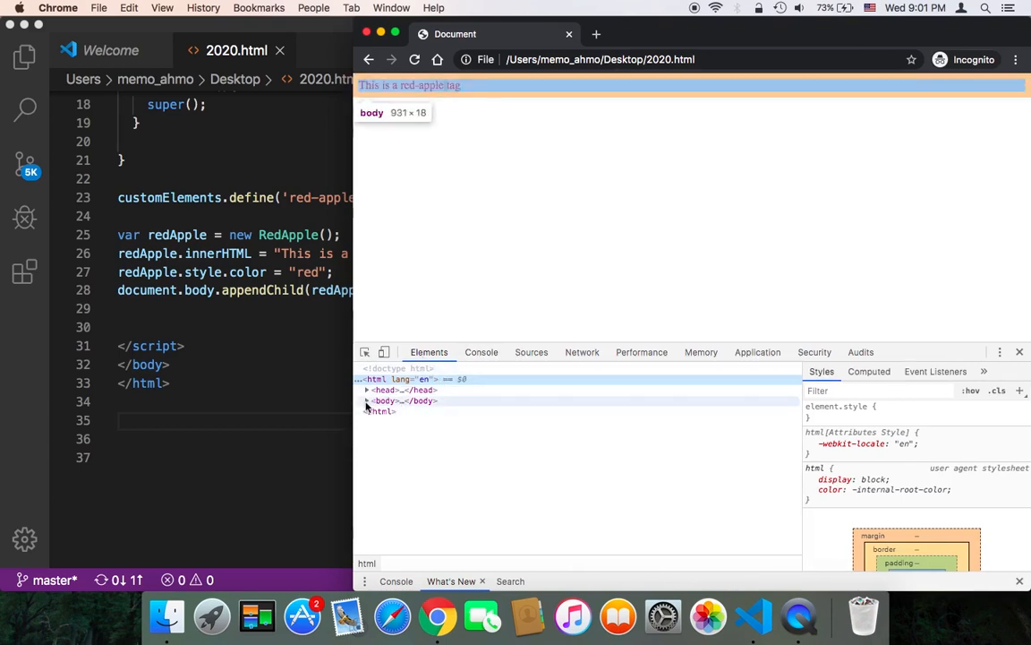
click(367, 400)
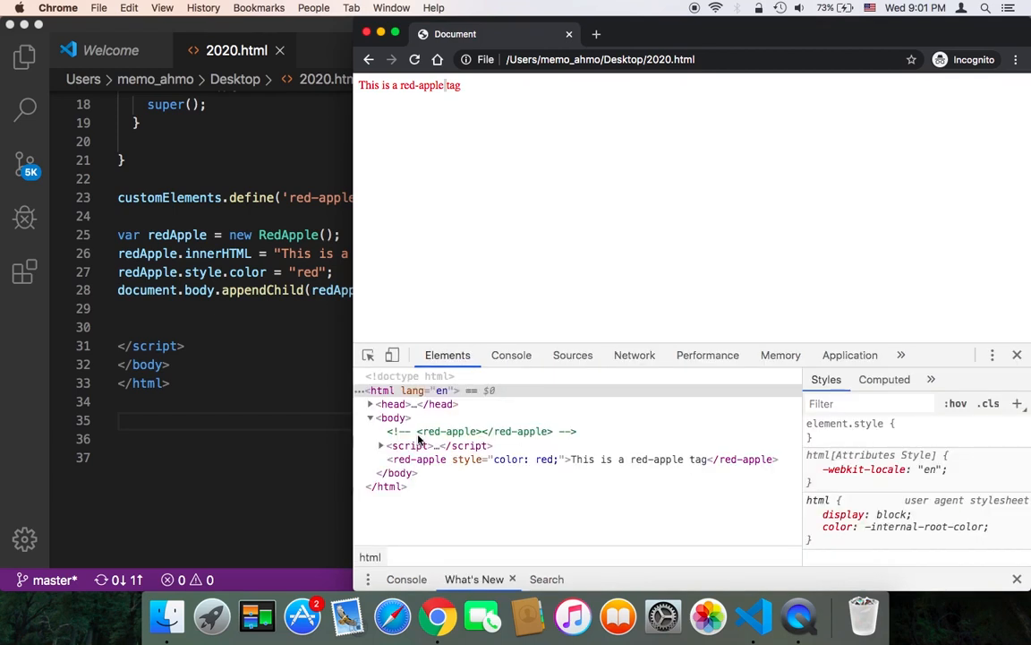
mouse_move(434, 463)
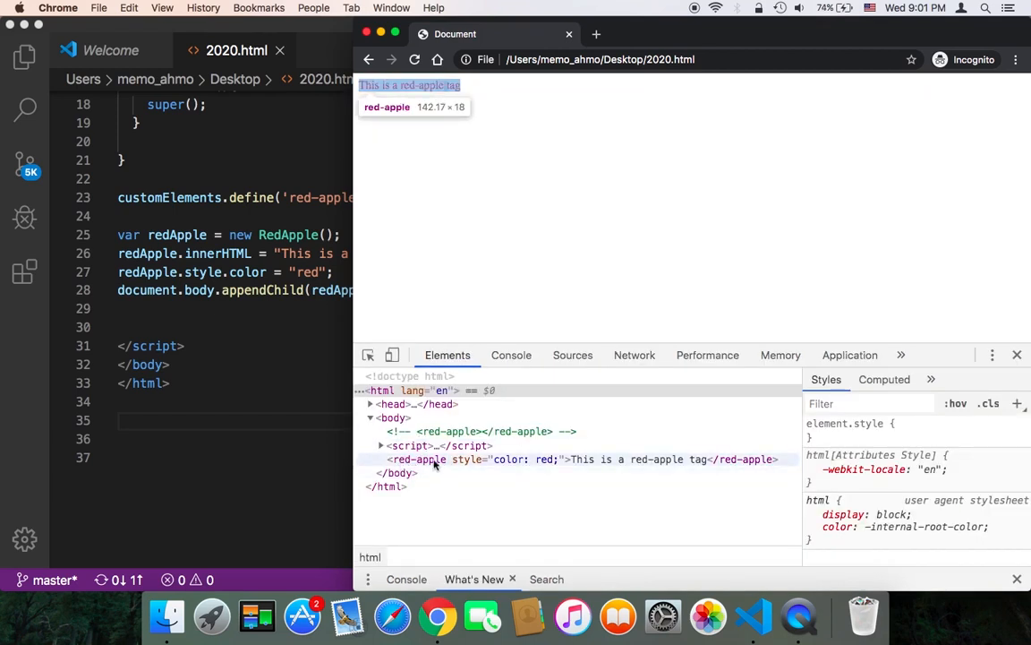
mouse_move(479, 465)
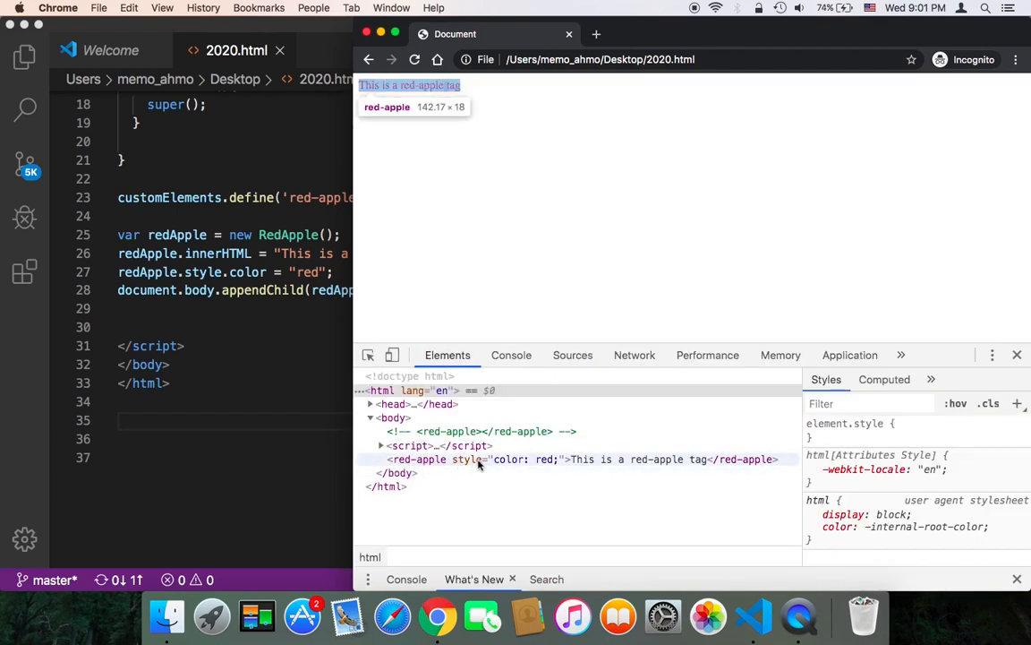
mouse_move(602, 460)
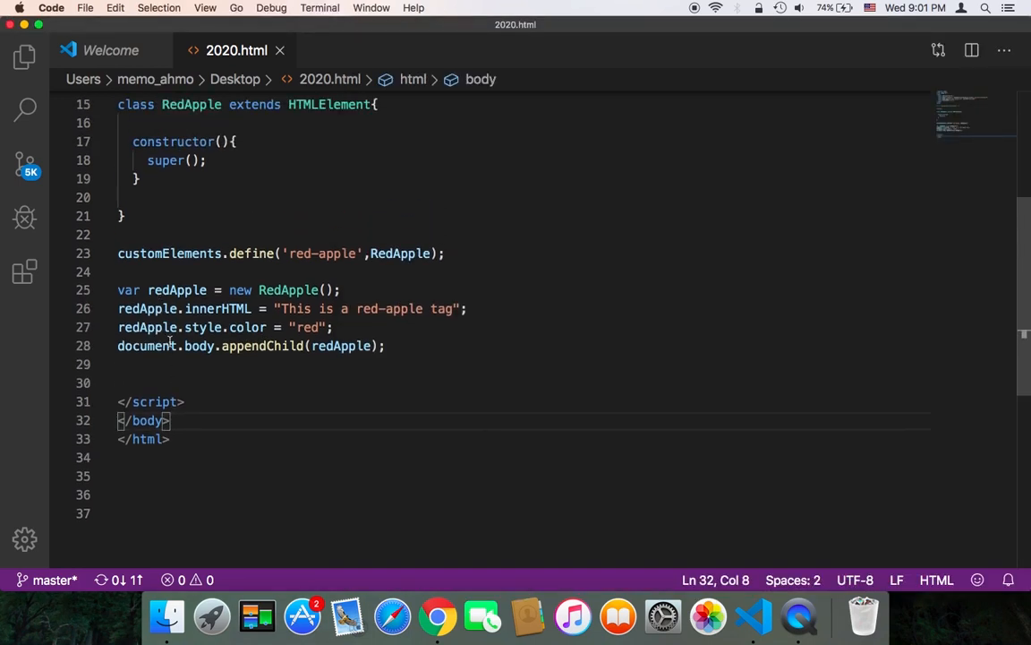
Type <red-apple></red-apple> below the script and save 2020.html
scroll(up, 3)
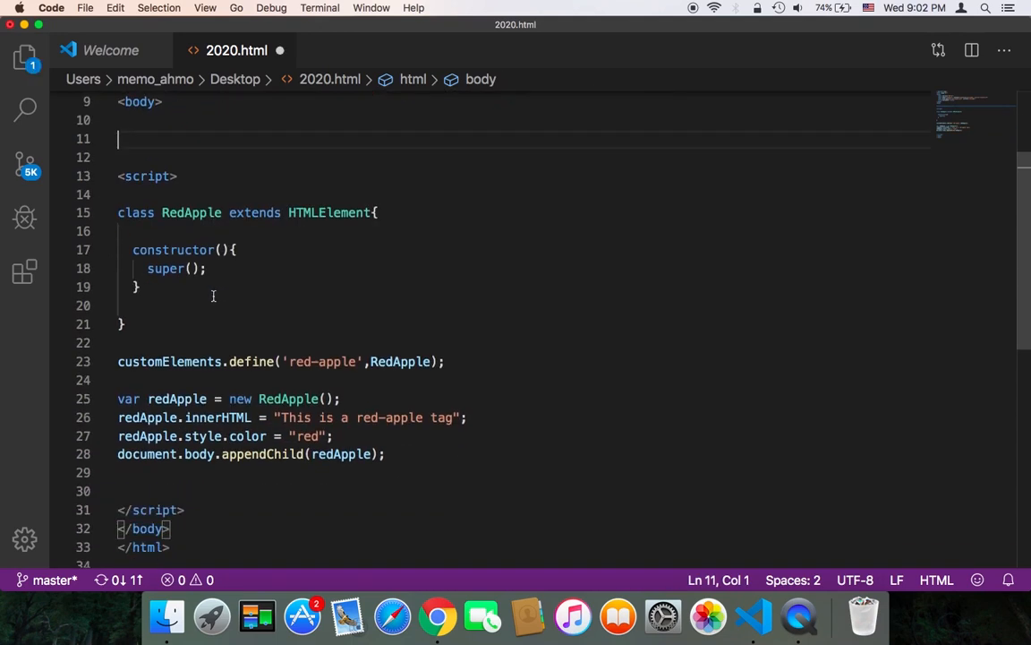
scroll(down, 3)
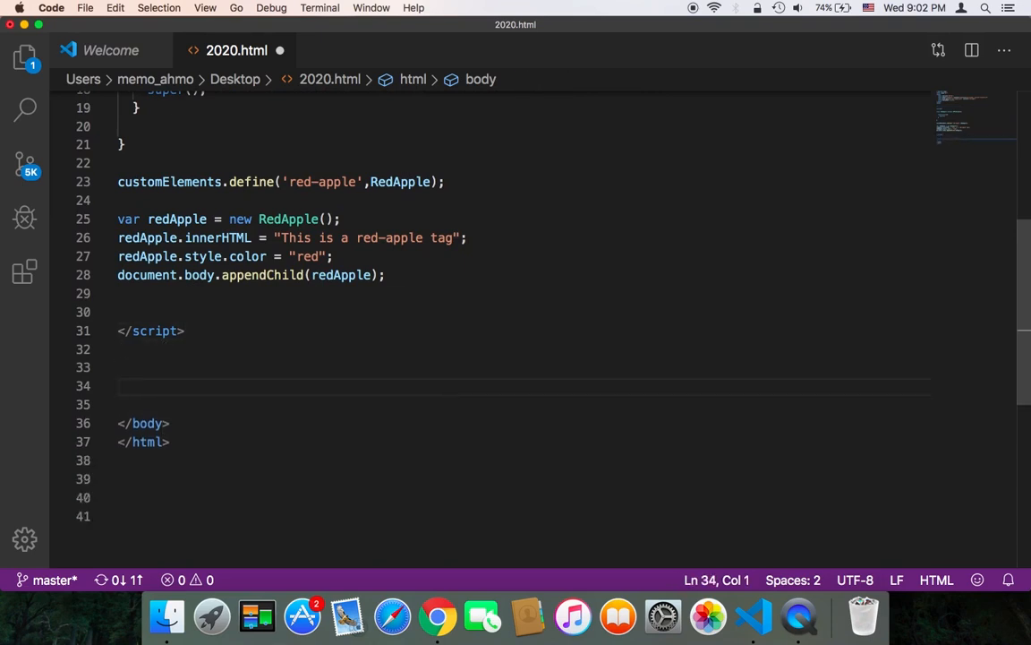
text(<red-apple></red-apple>)
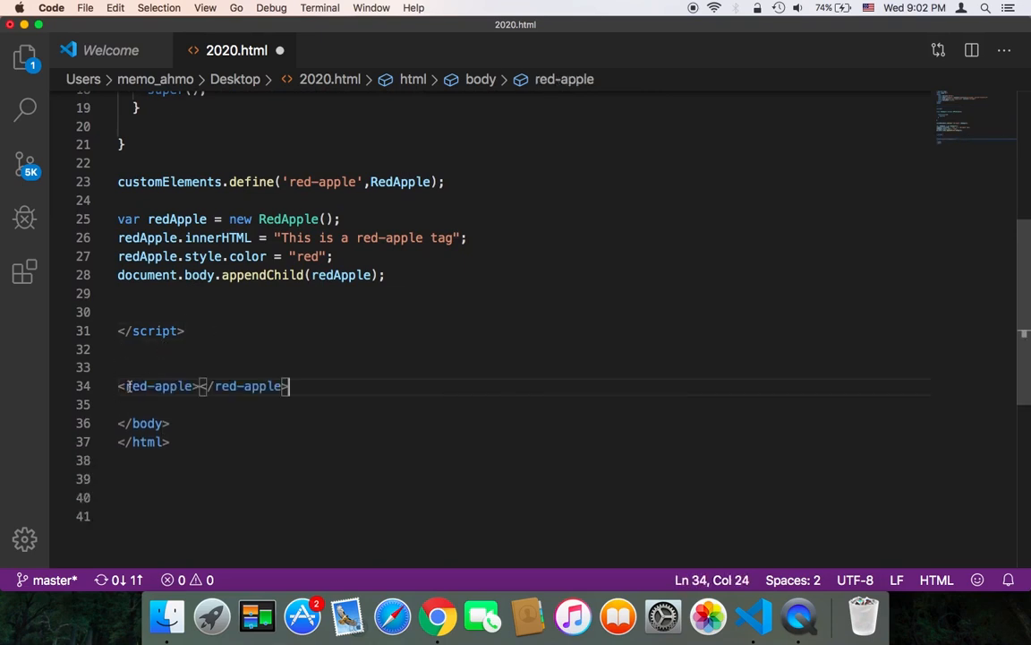
key(cmd+s)
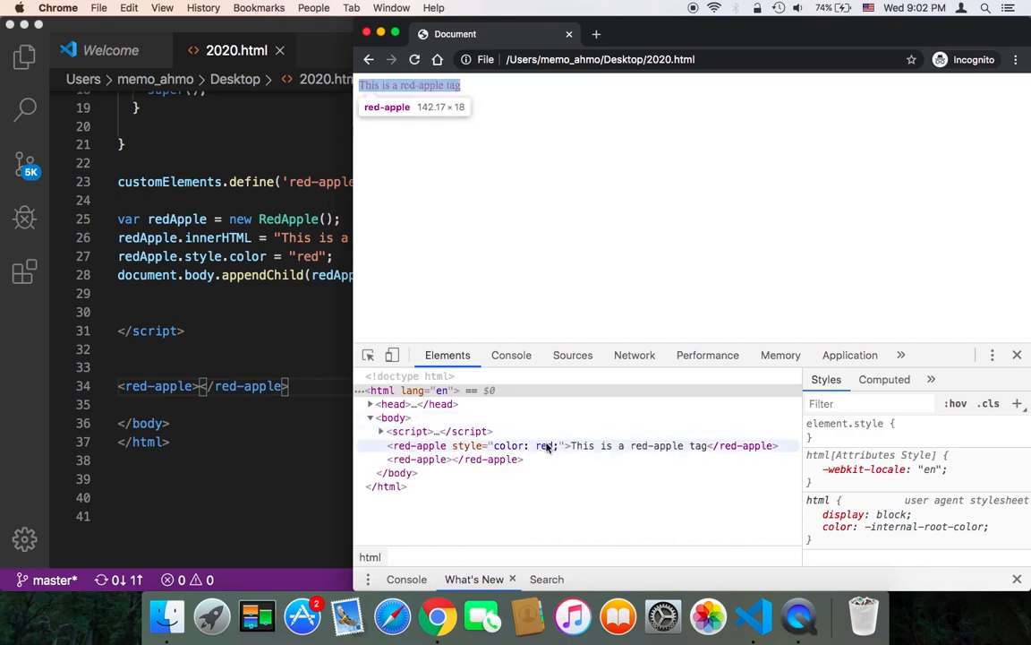
mouse_move(448, 459)
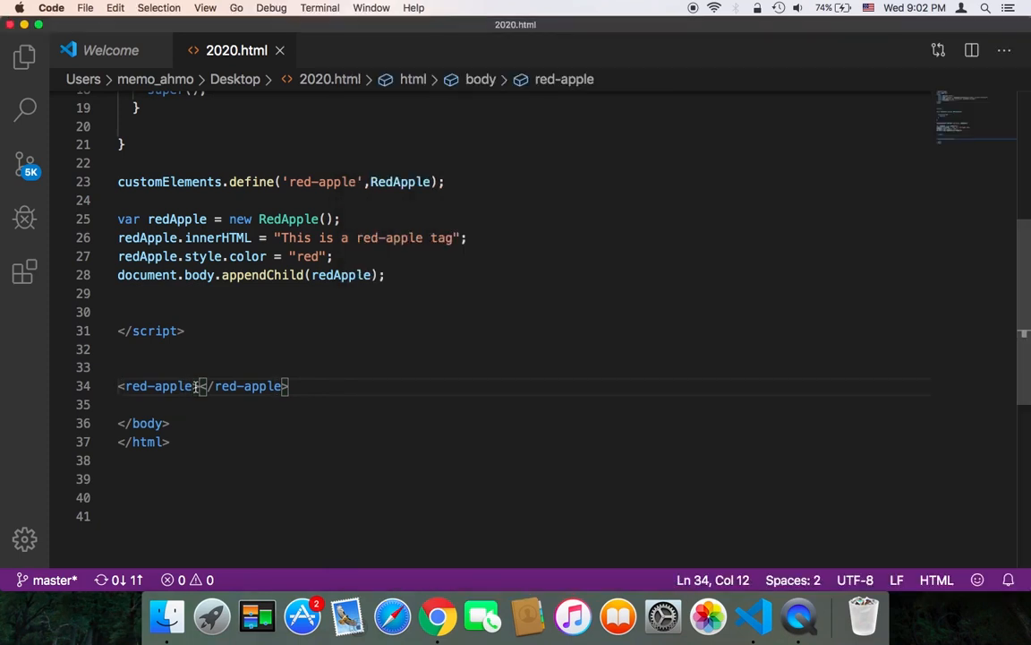
Put the text 'This is an red-apple tag' inside the red-apple tag
text(This)
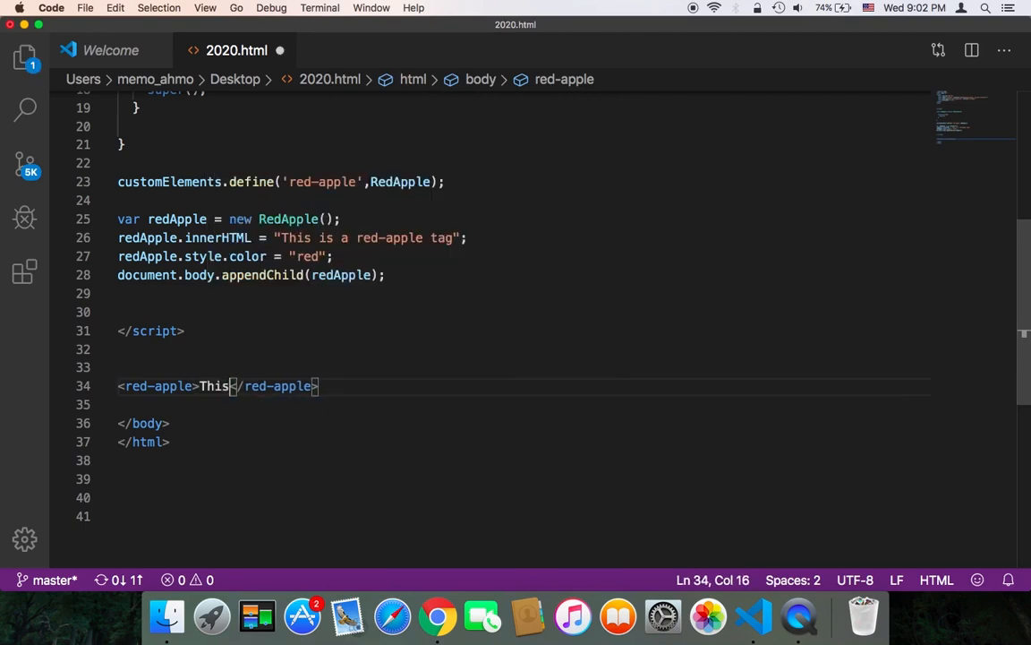
text(is a)
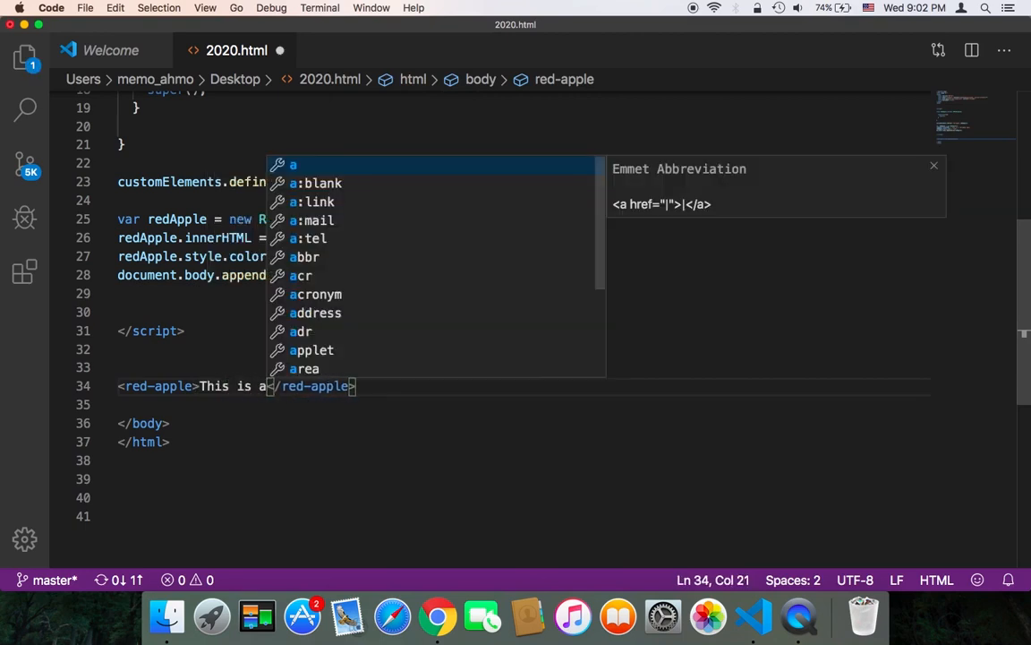
text(n)
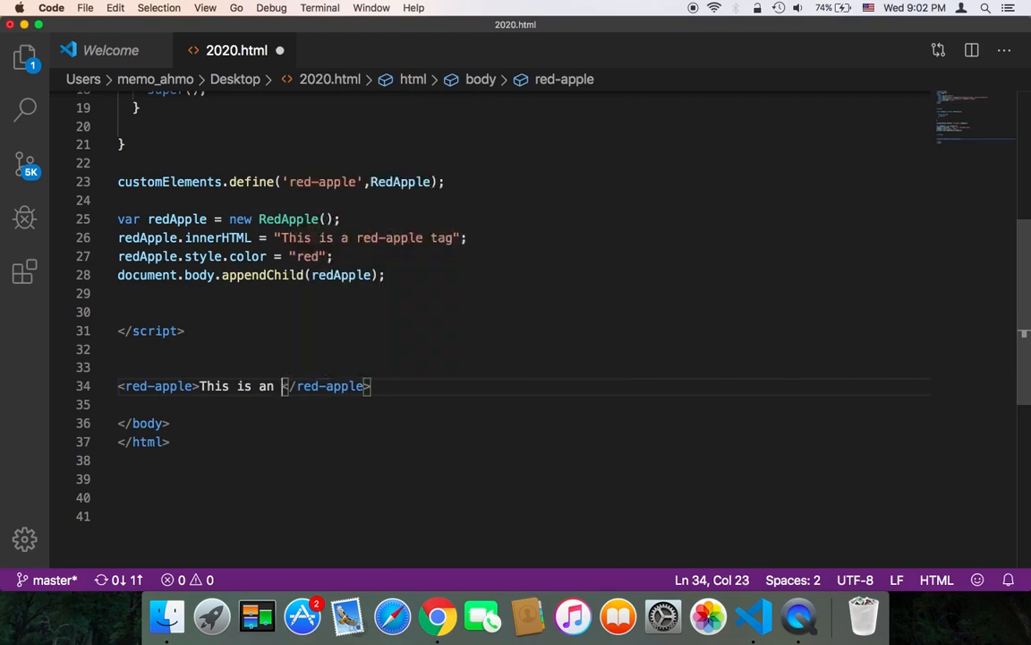
key(Backspace)
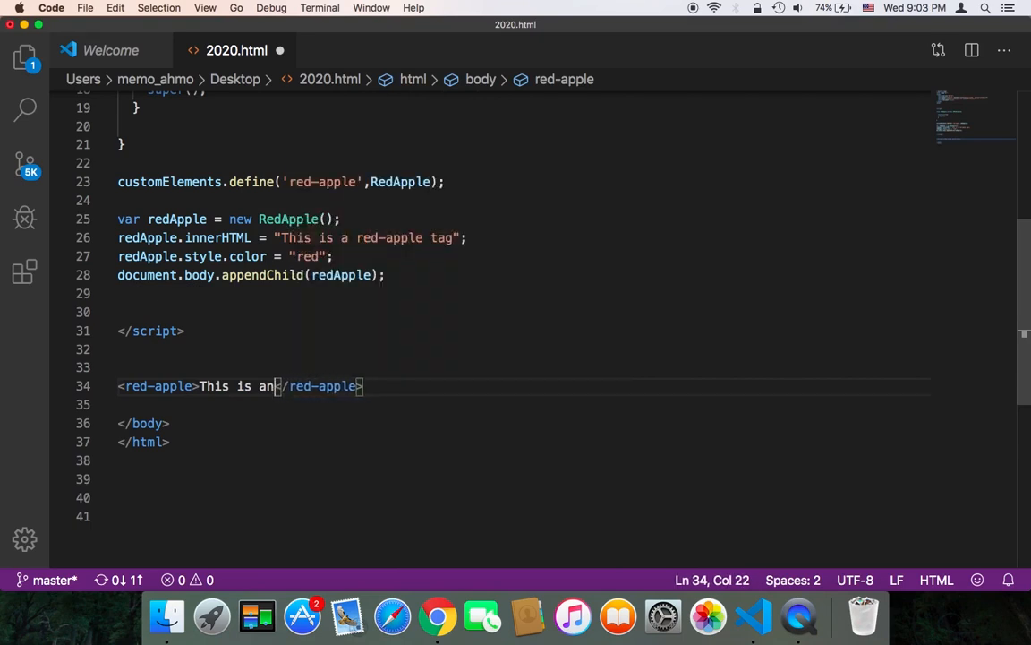
text(red-apple tag)
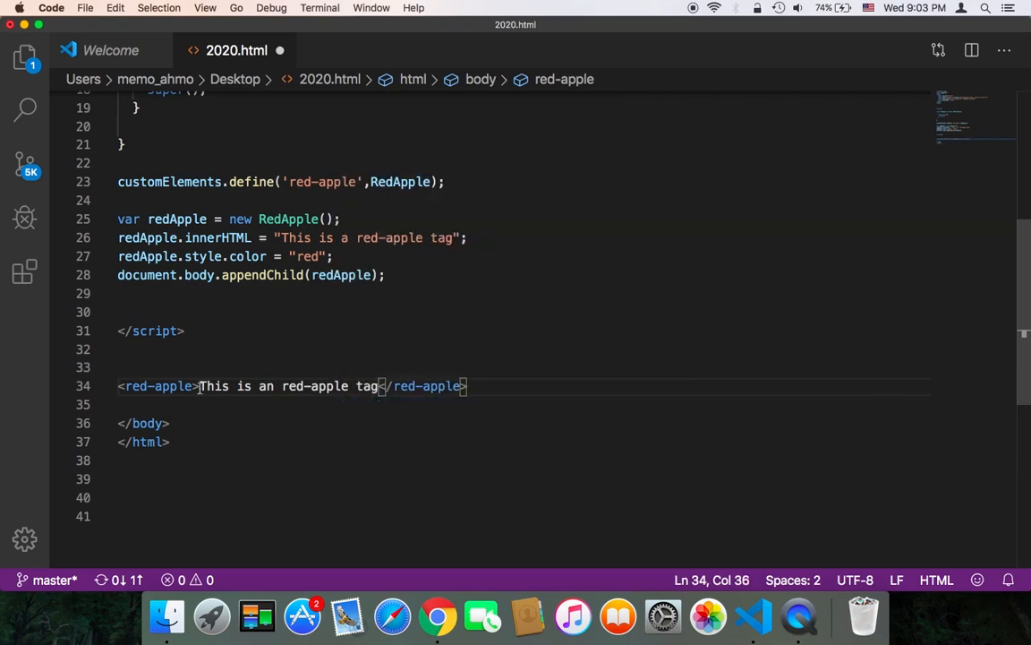
Add style="color:red" to the opening red-apple tag, then check Chrome
text(sty)
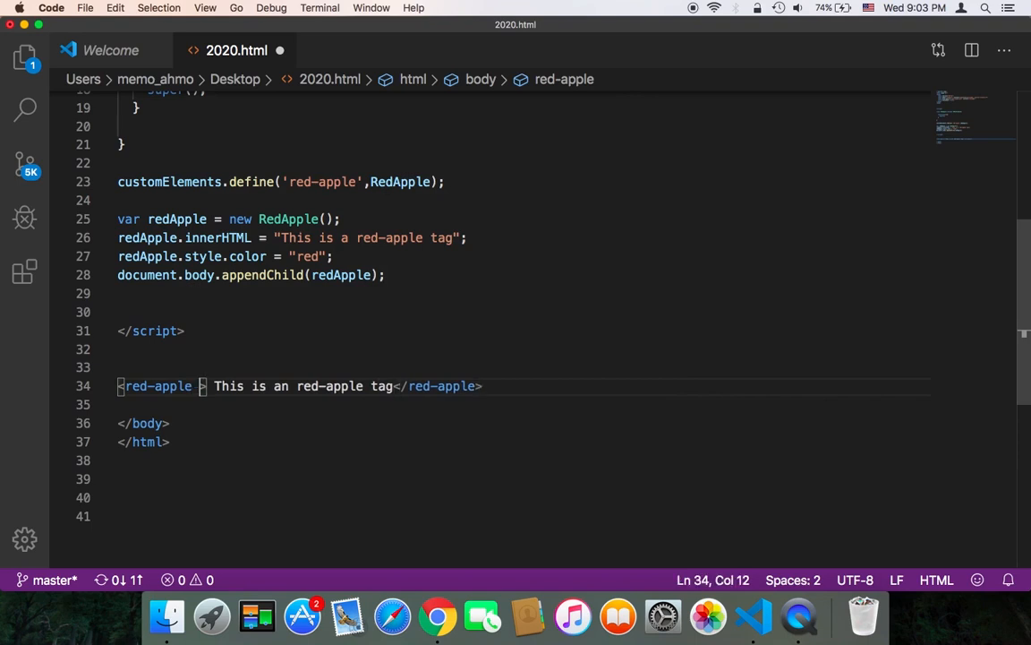
text(style="")
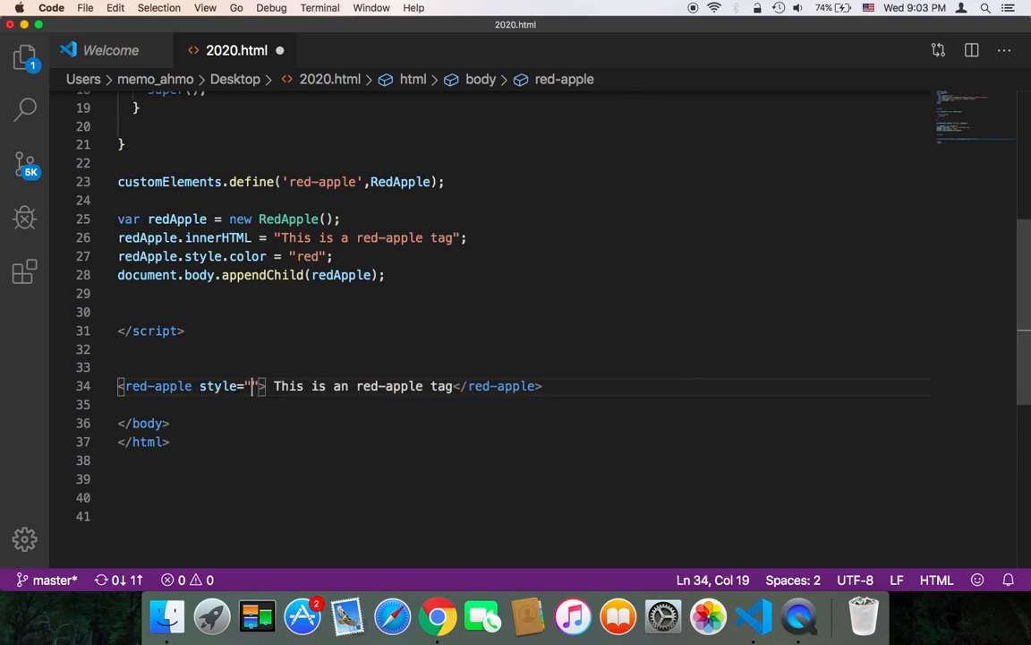
text(color:red)
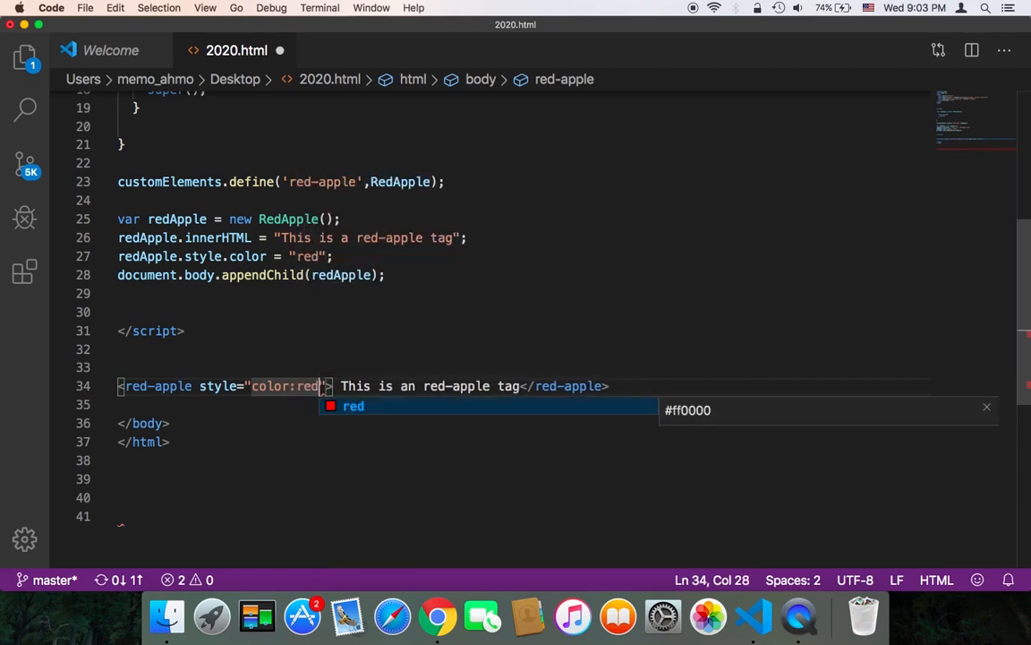
click(438, 612)
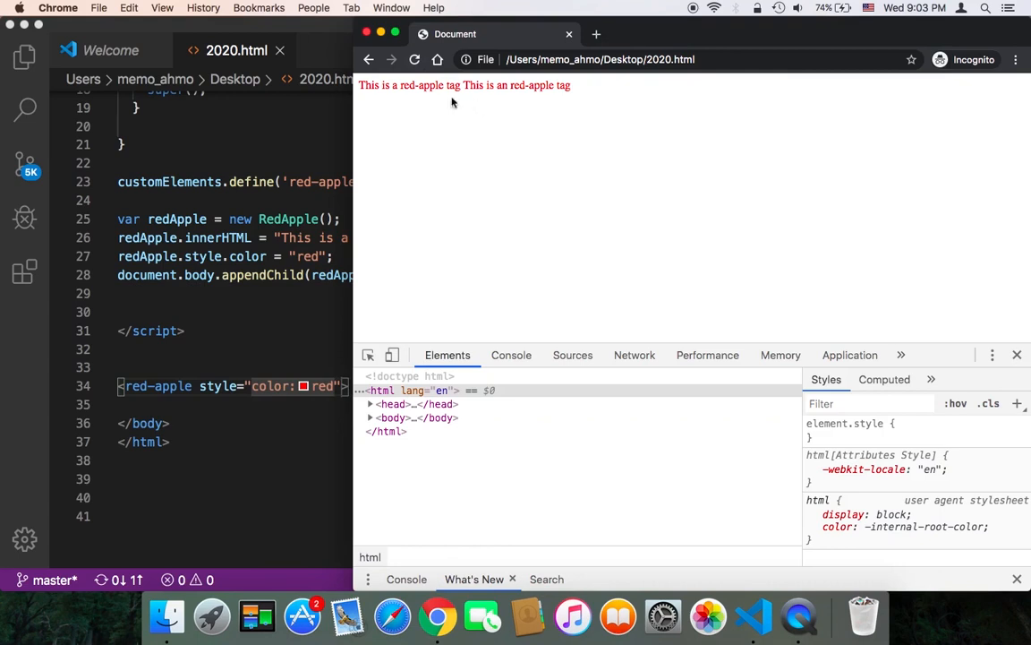
mouse_move(546, 114)
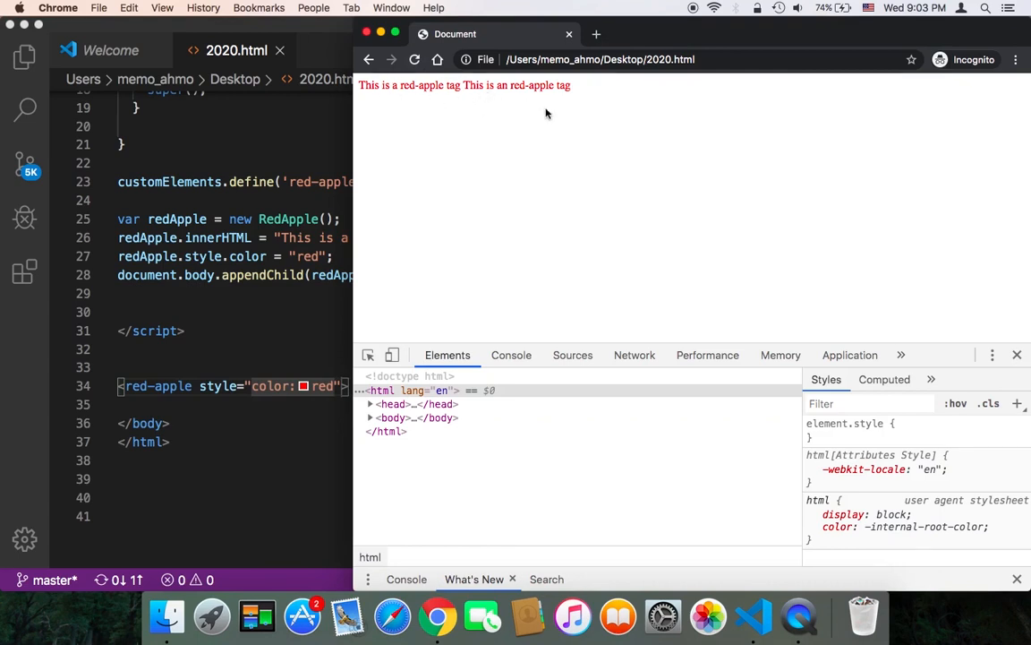
Expand the body node to list both red-apple elements with their red styles
click(371, 417)
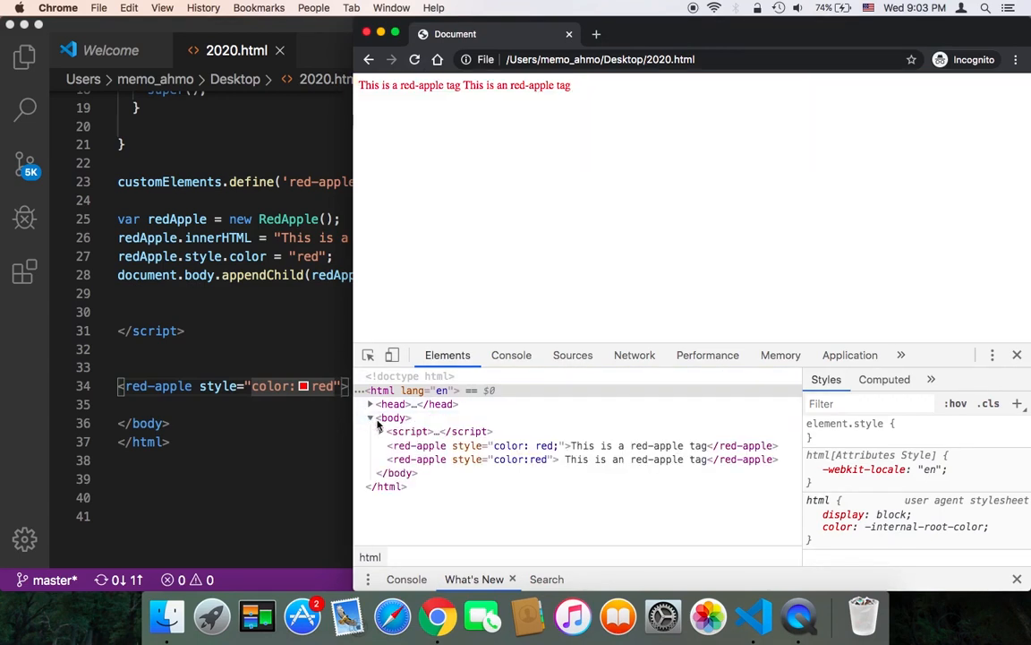
mouse_move(453, 446)
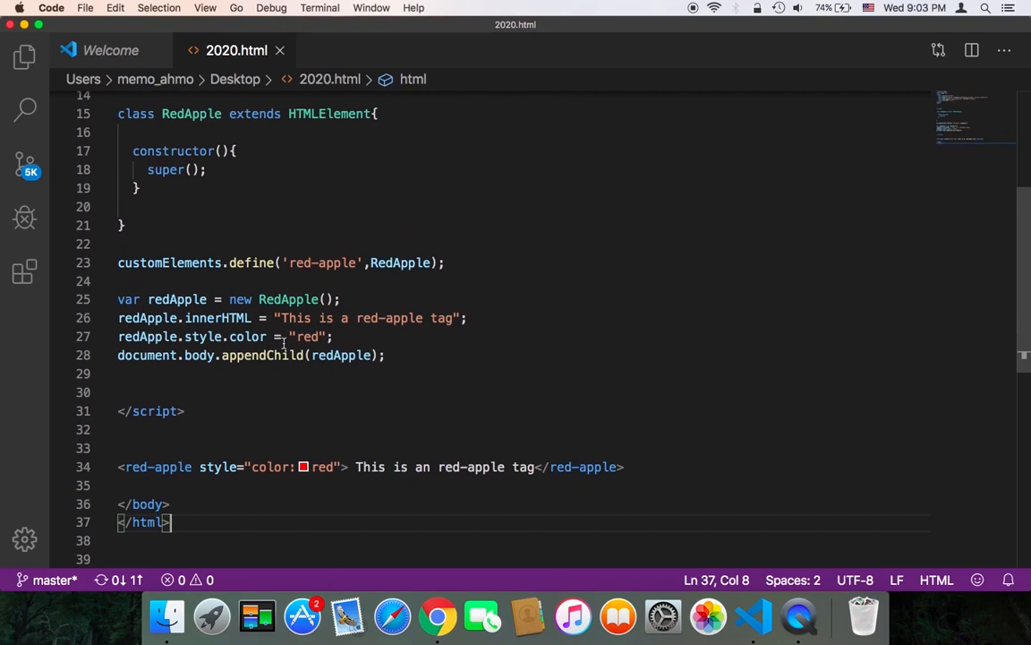
mouse_move(225, 434)
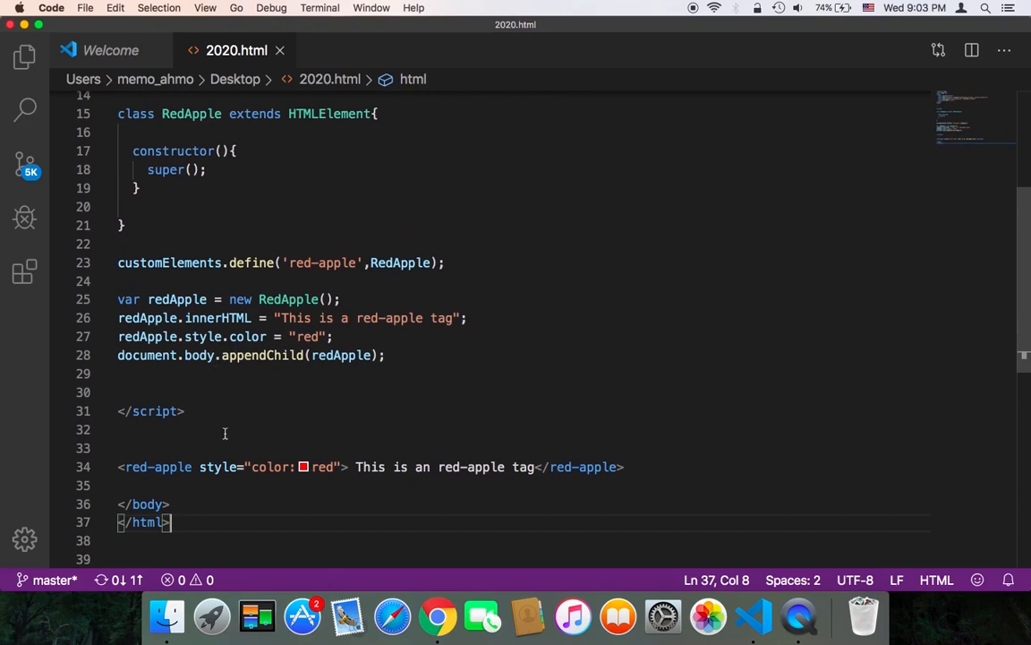
mouse_move(666, 480)
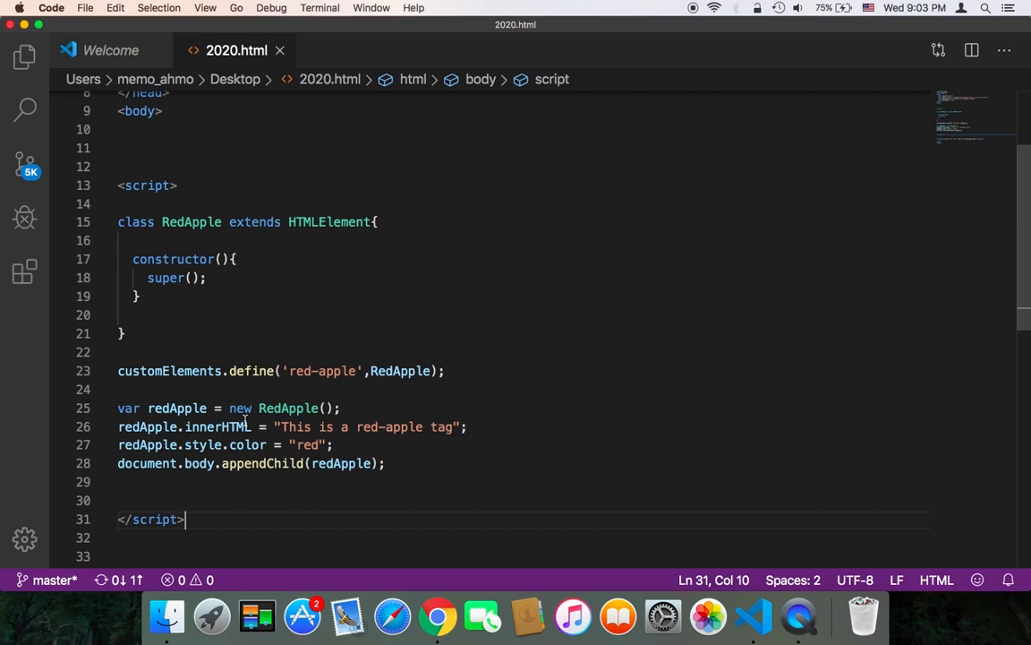
mouse_move(289, 445)
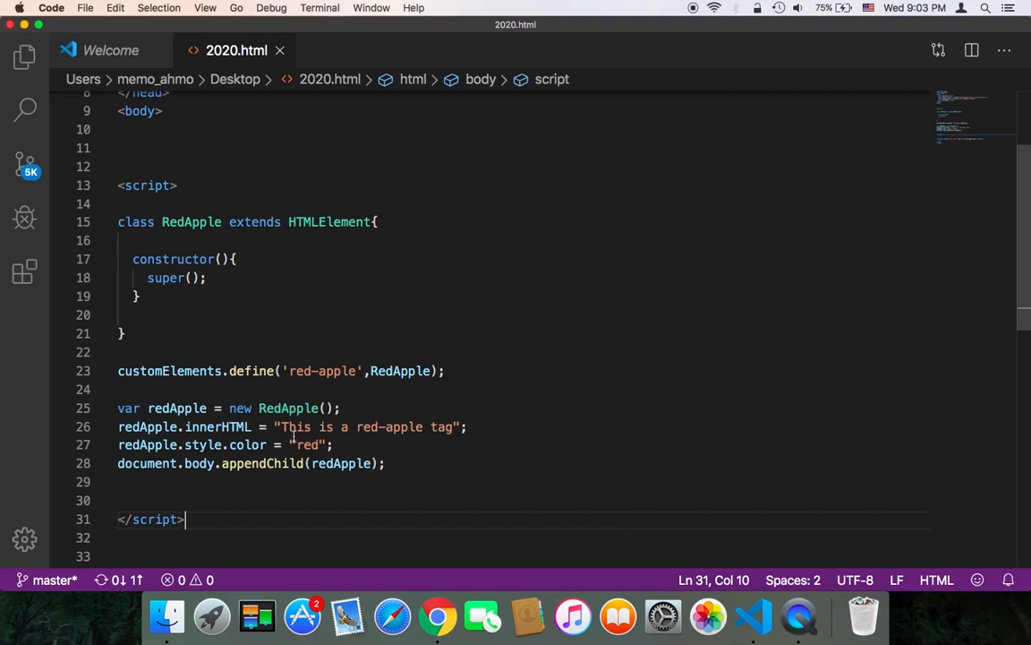
mouse_move(306, 393)
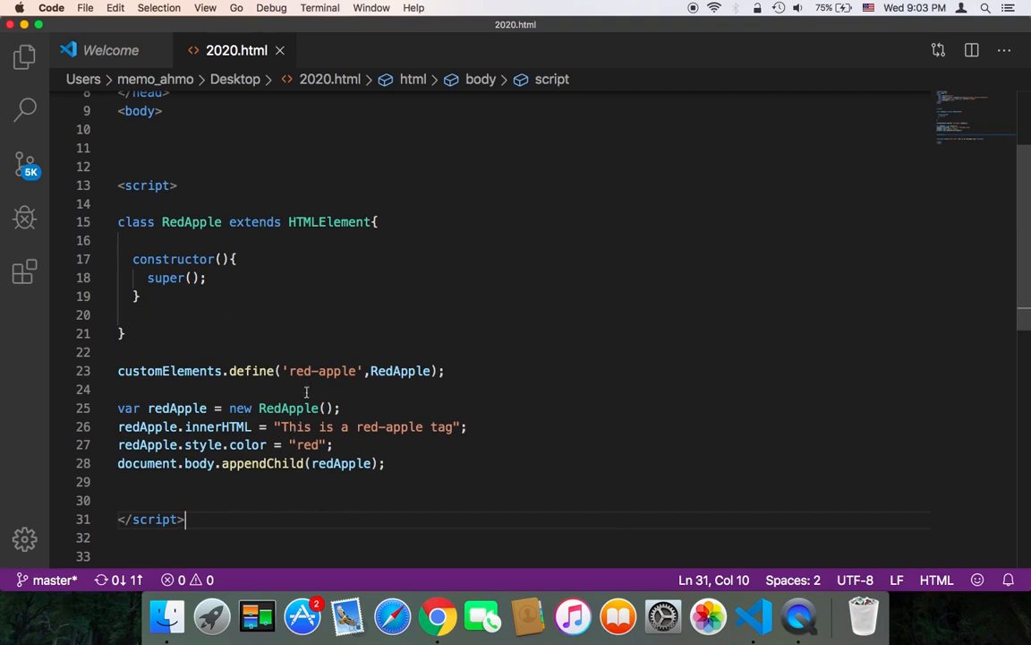